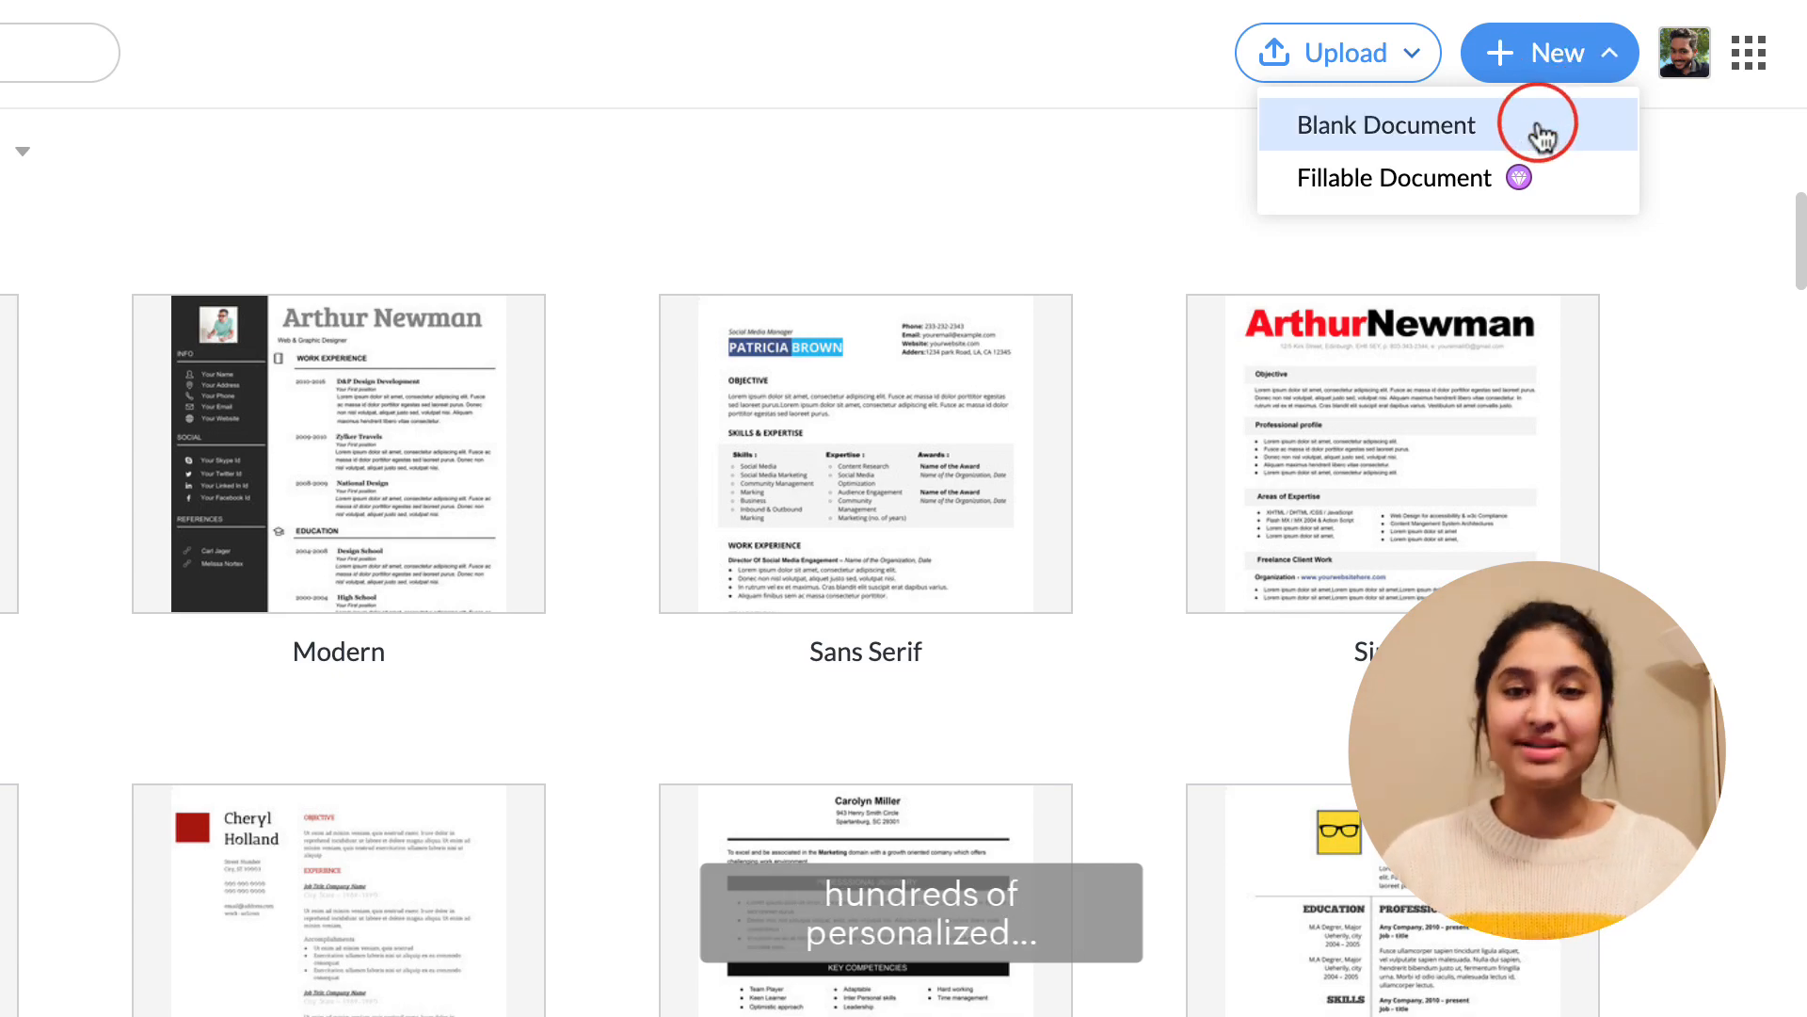
Step: Create a new blank Zoho Writer document
left_click(1386, 125)
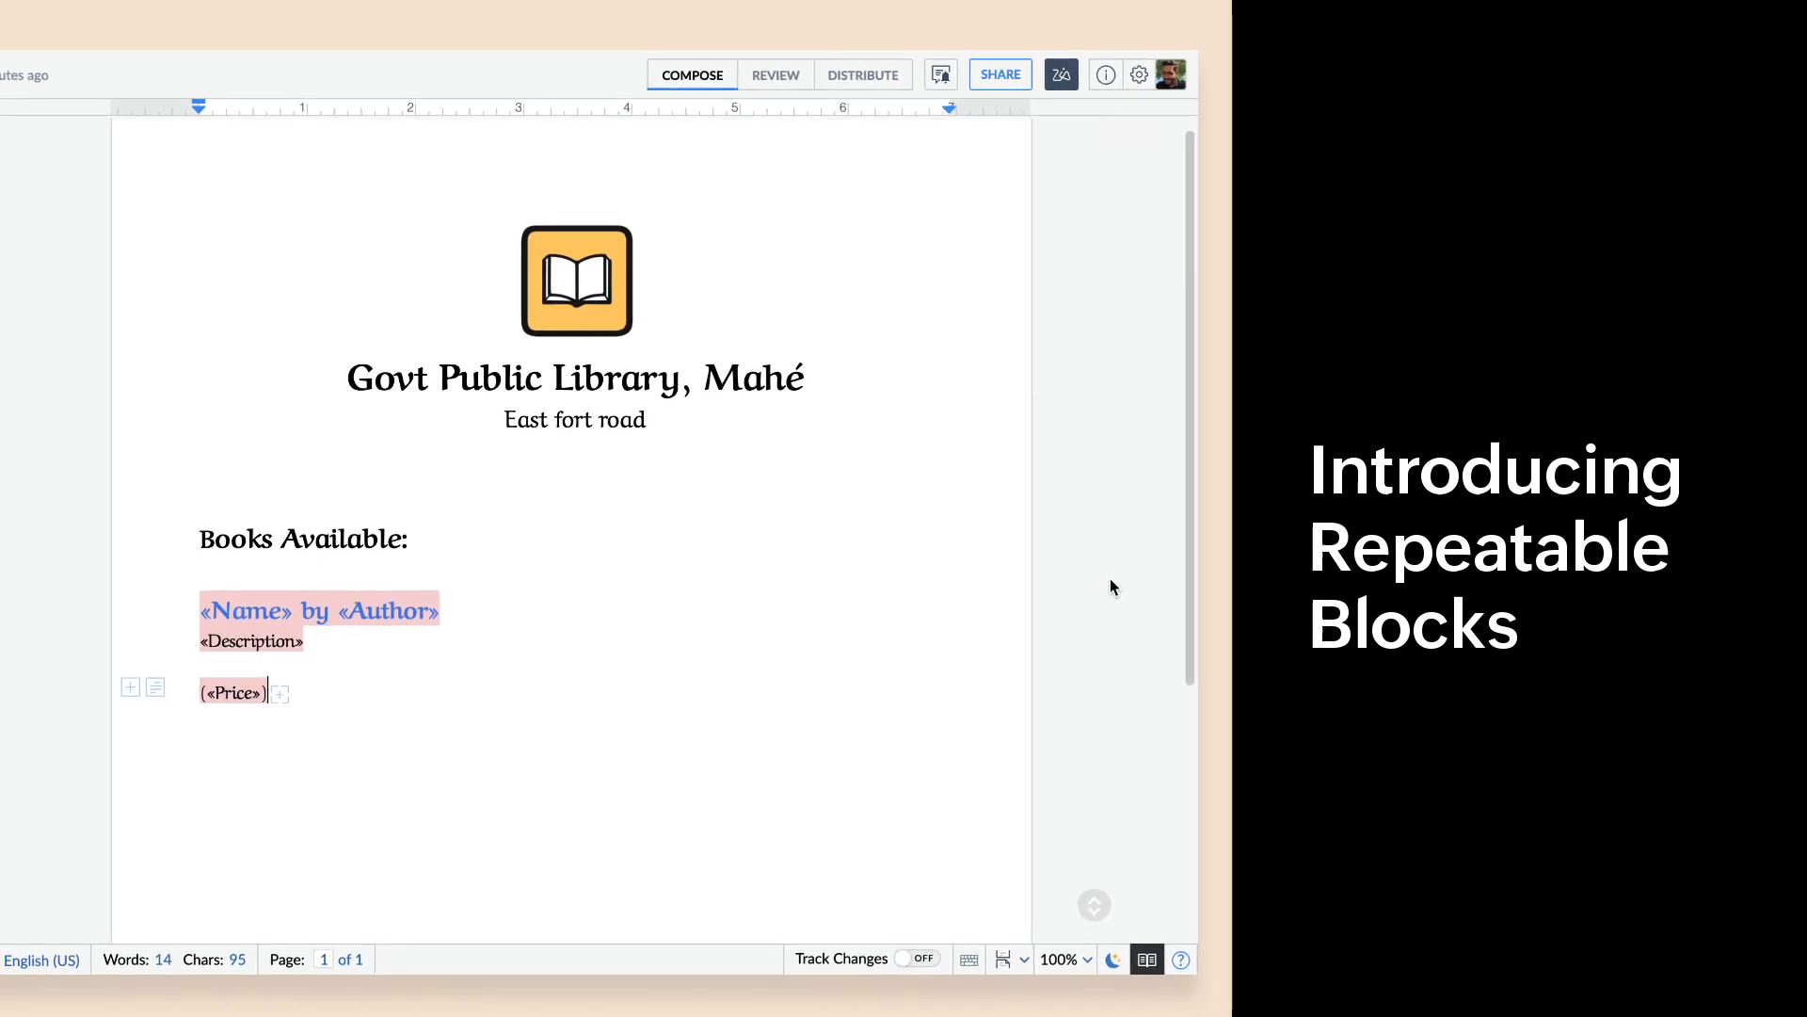
scroll("up", 3)
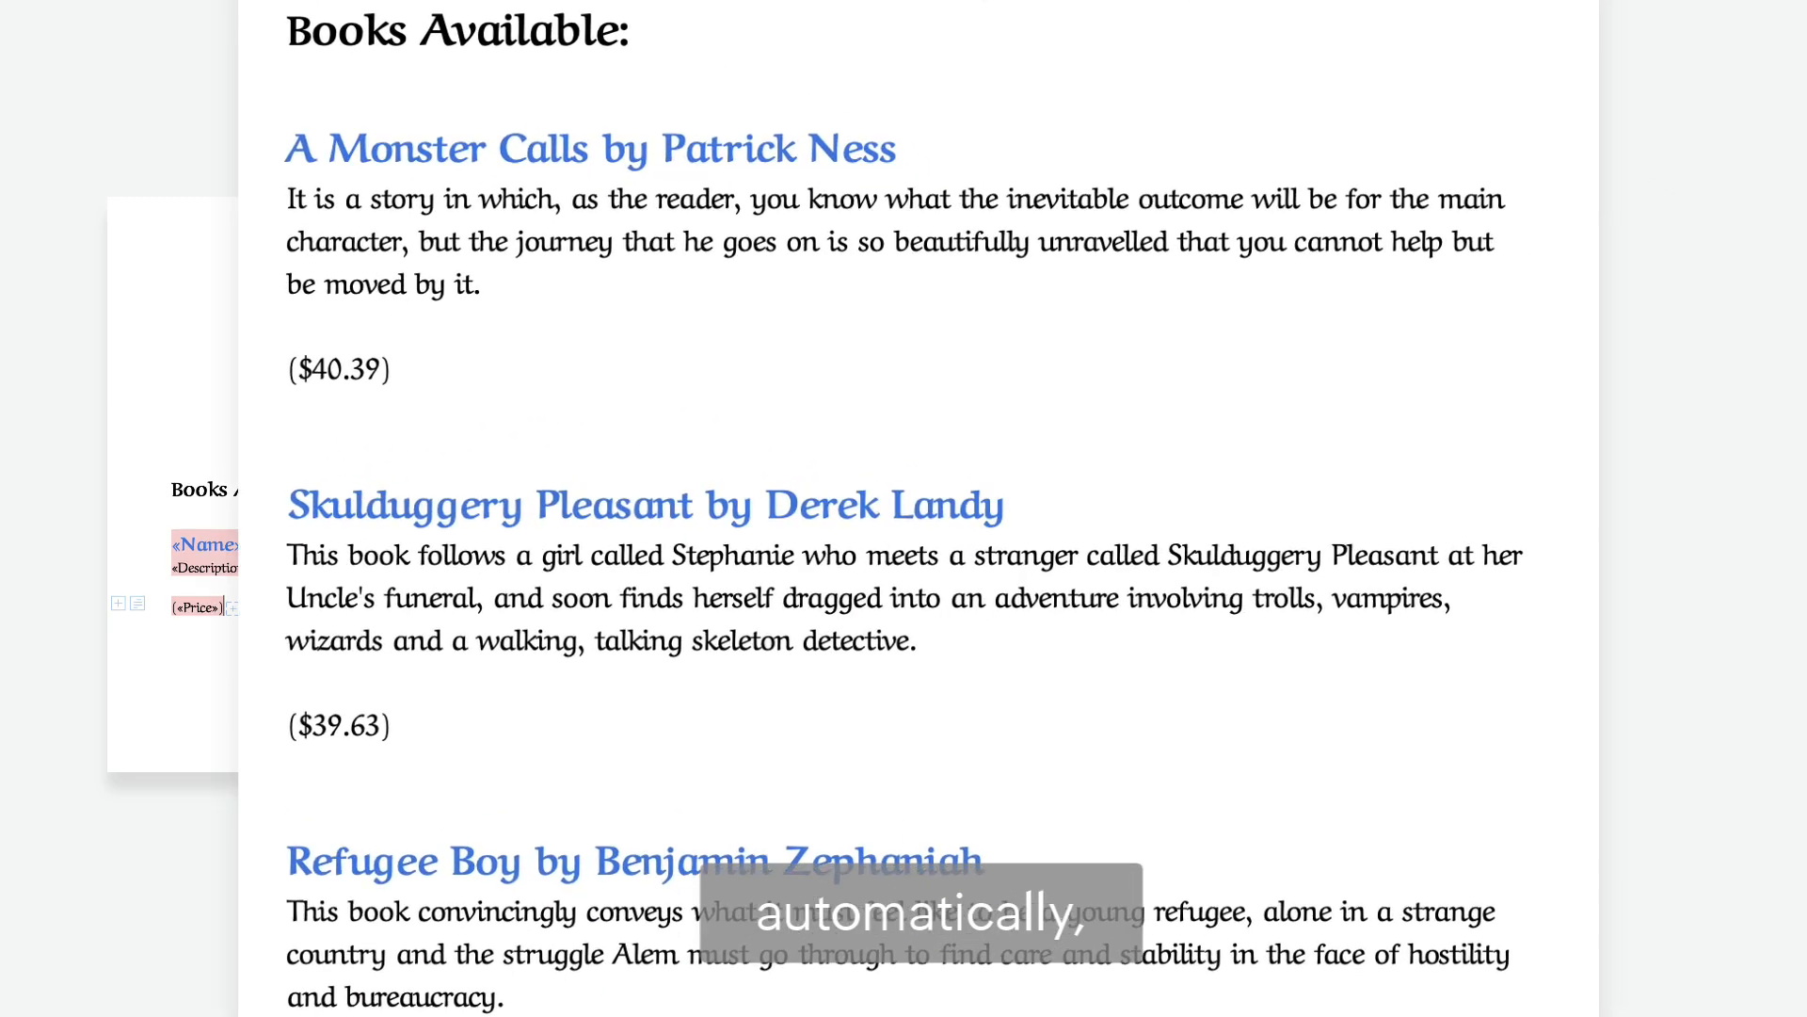
scroll("down", 3)
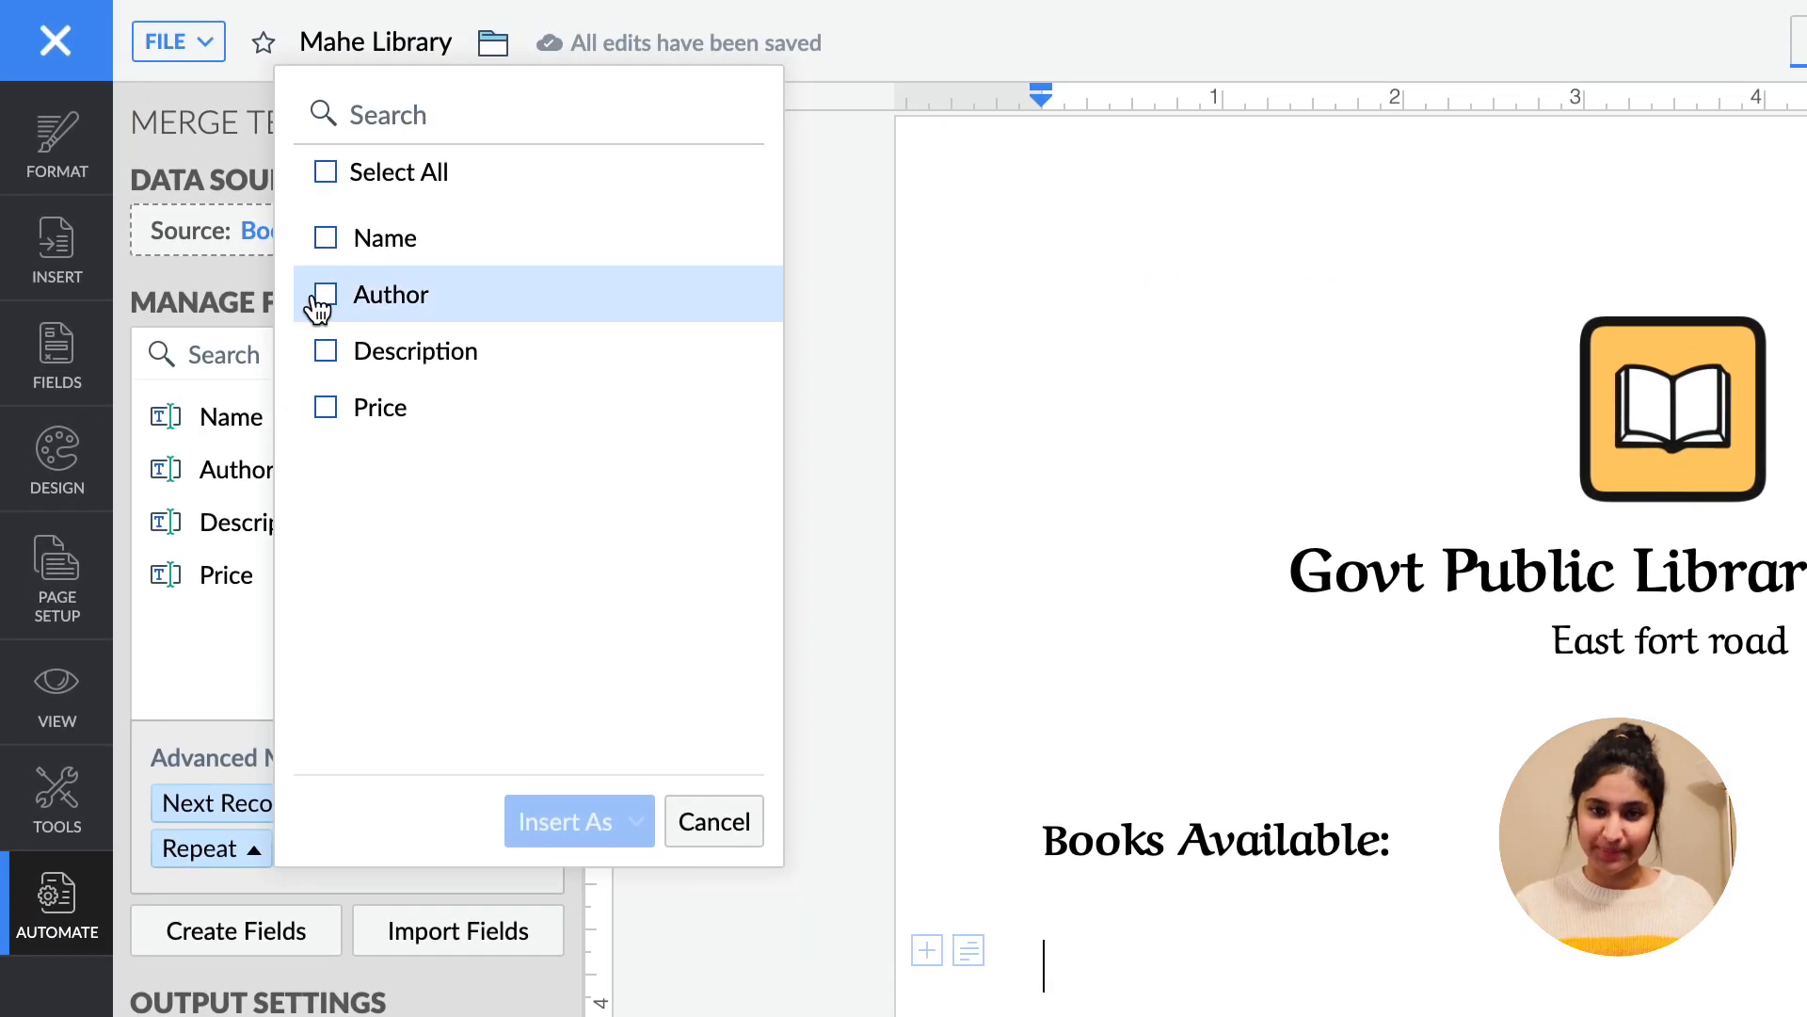
Step: Select the Author and Description merge fields and choose an insertion format
left_click(327, 294)
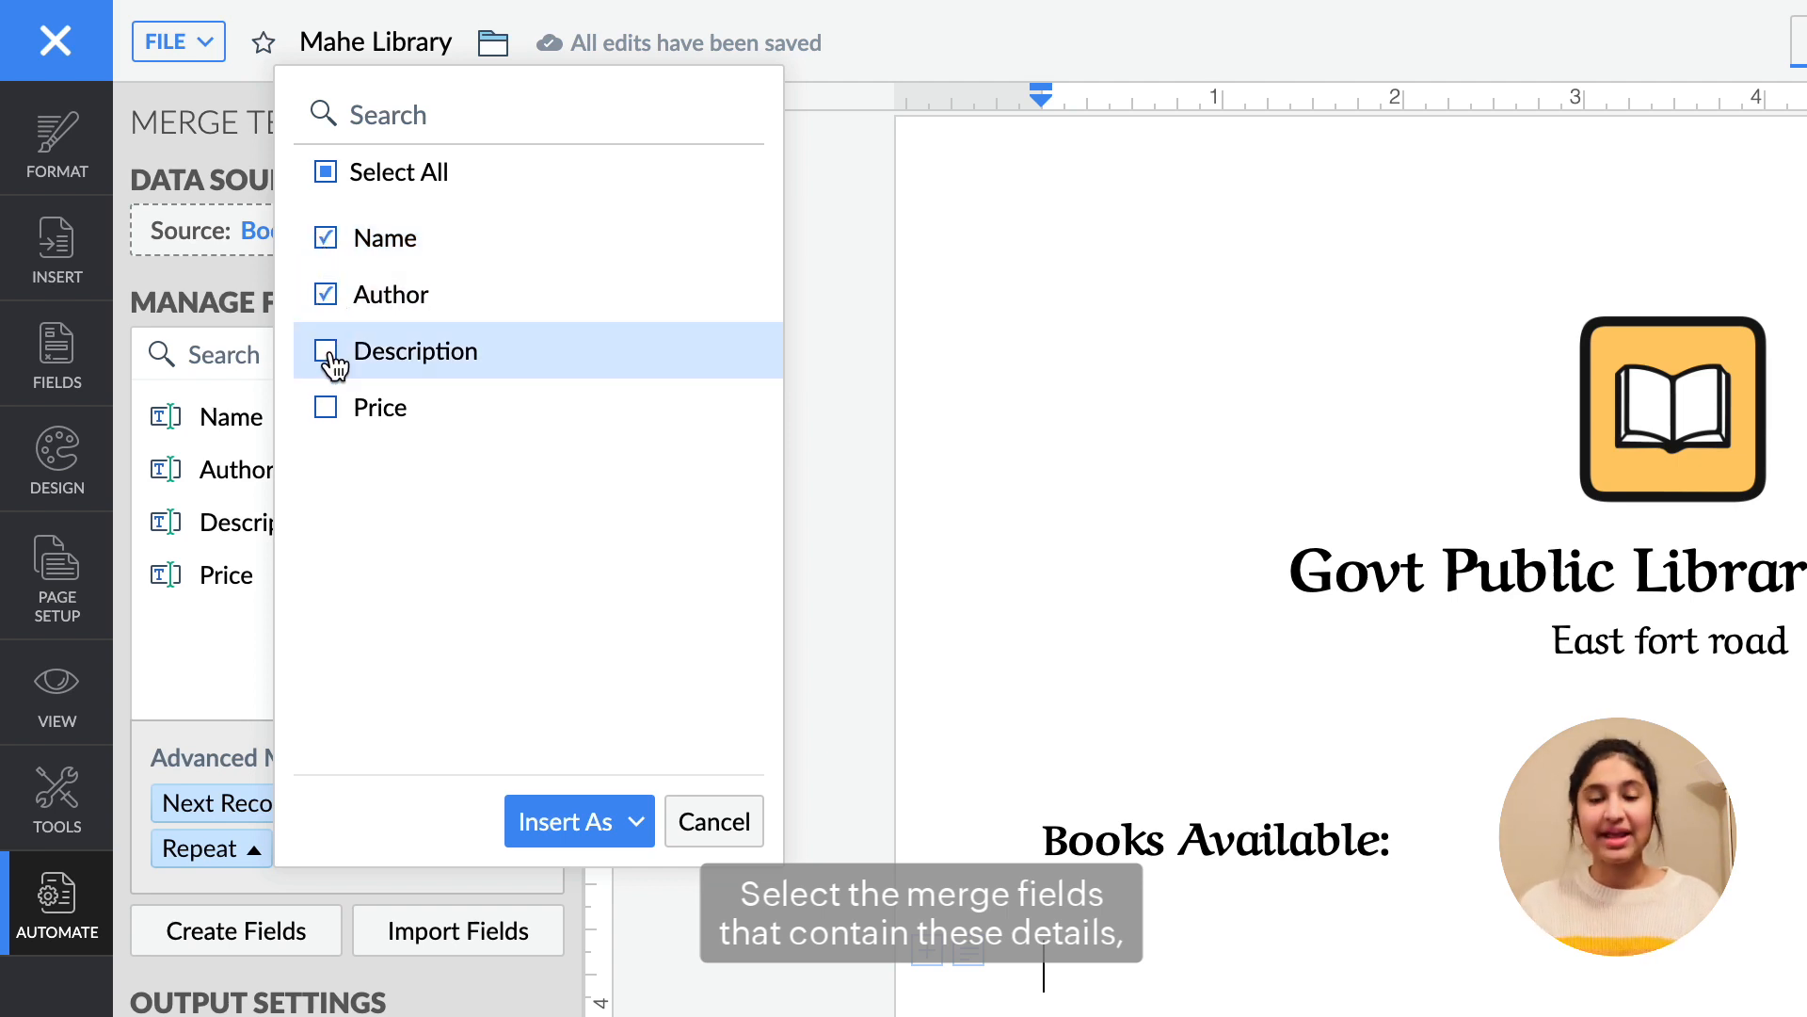
left_click(327, 351)
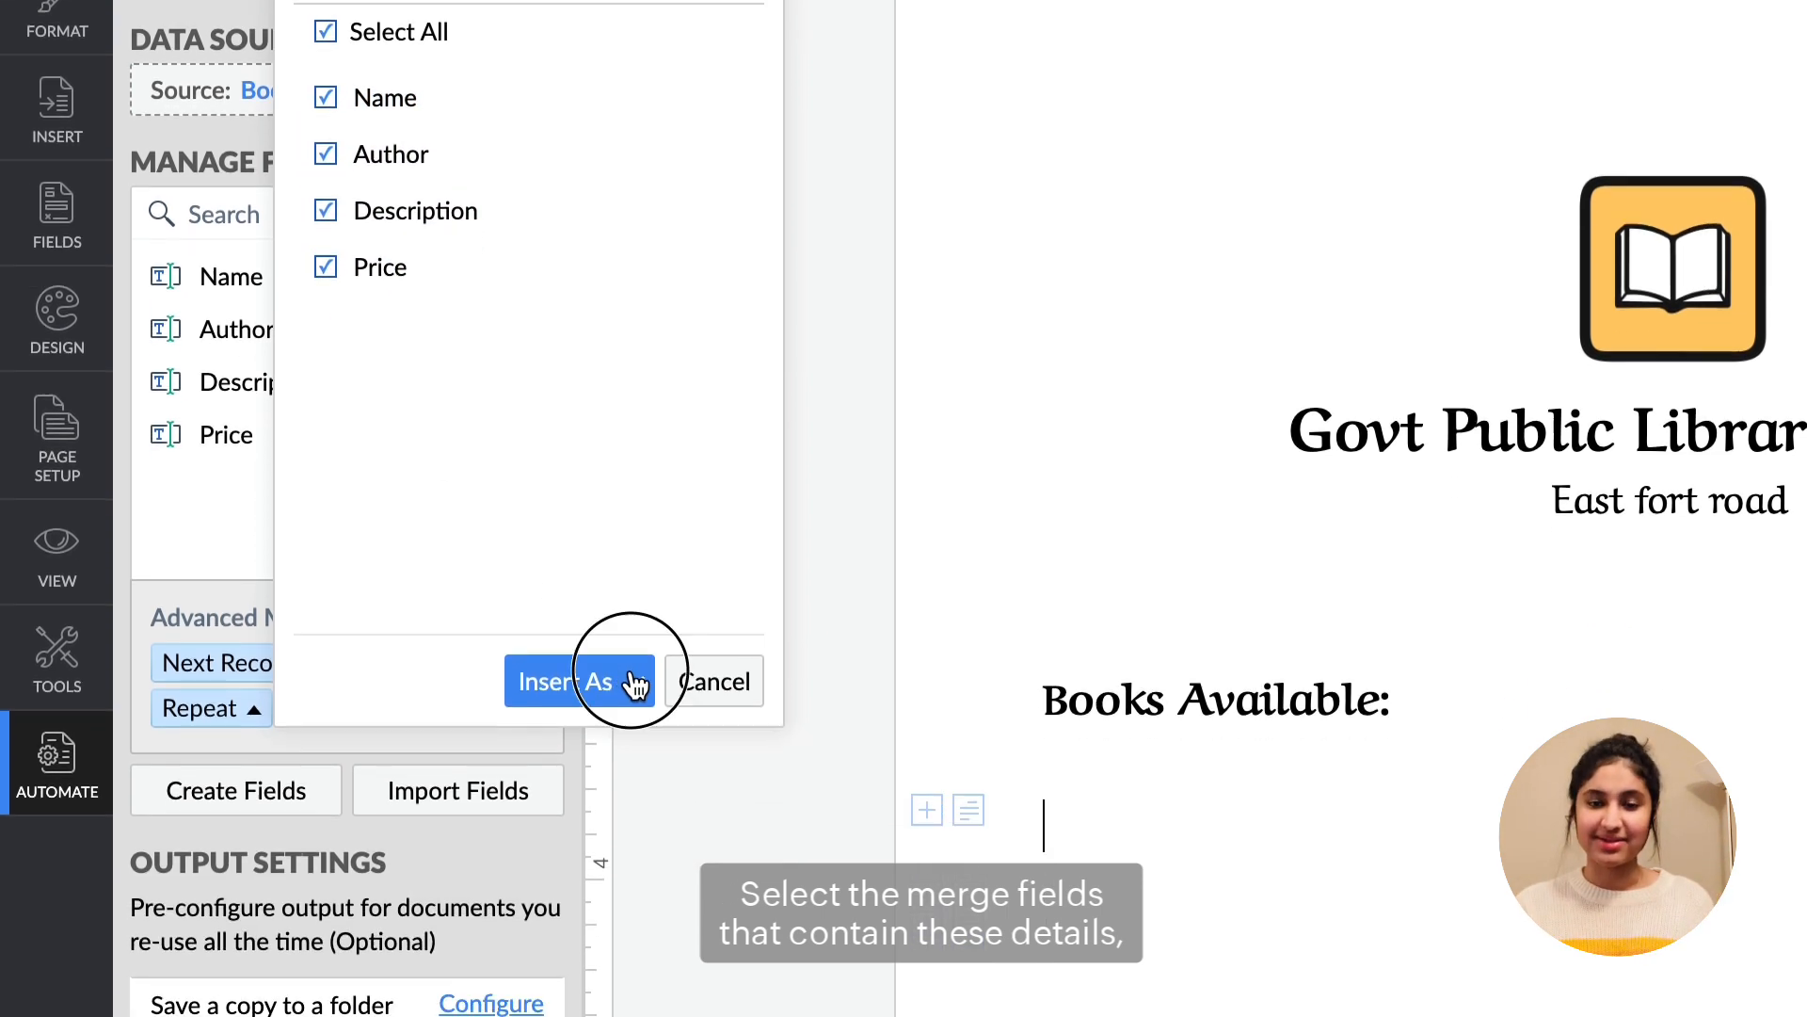
left_click(564, 680)
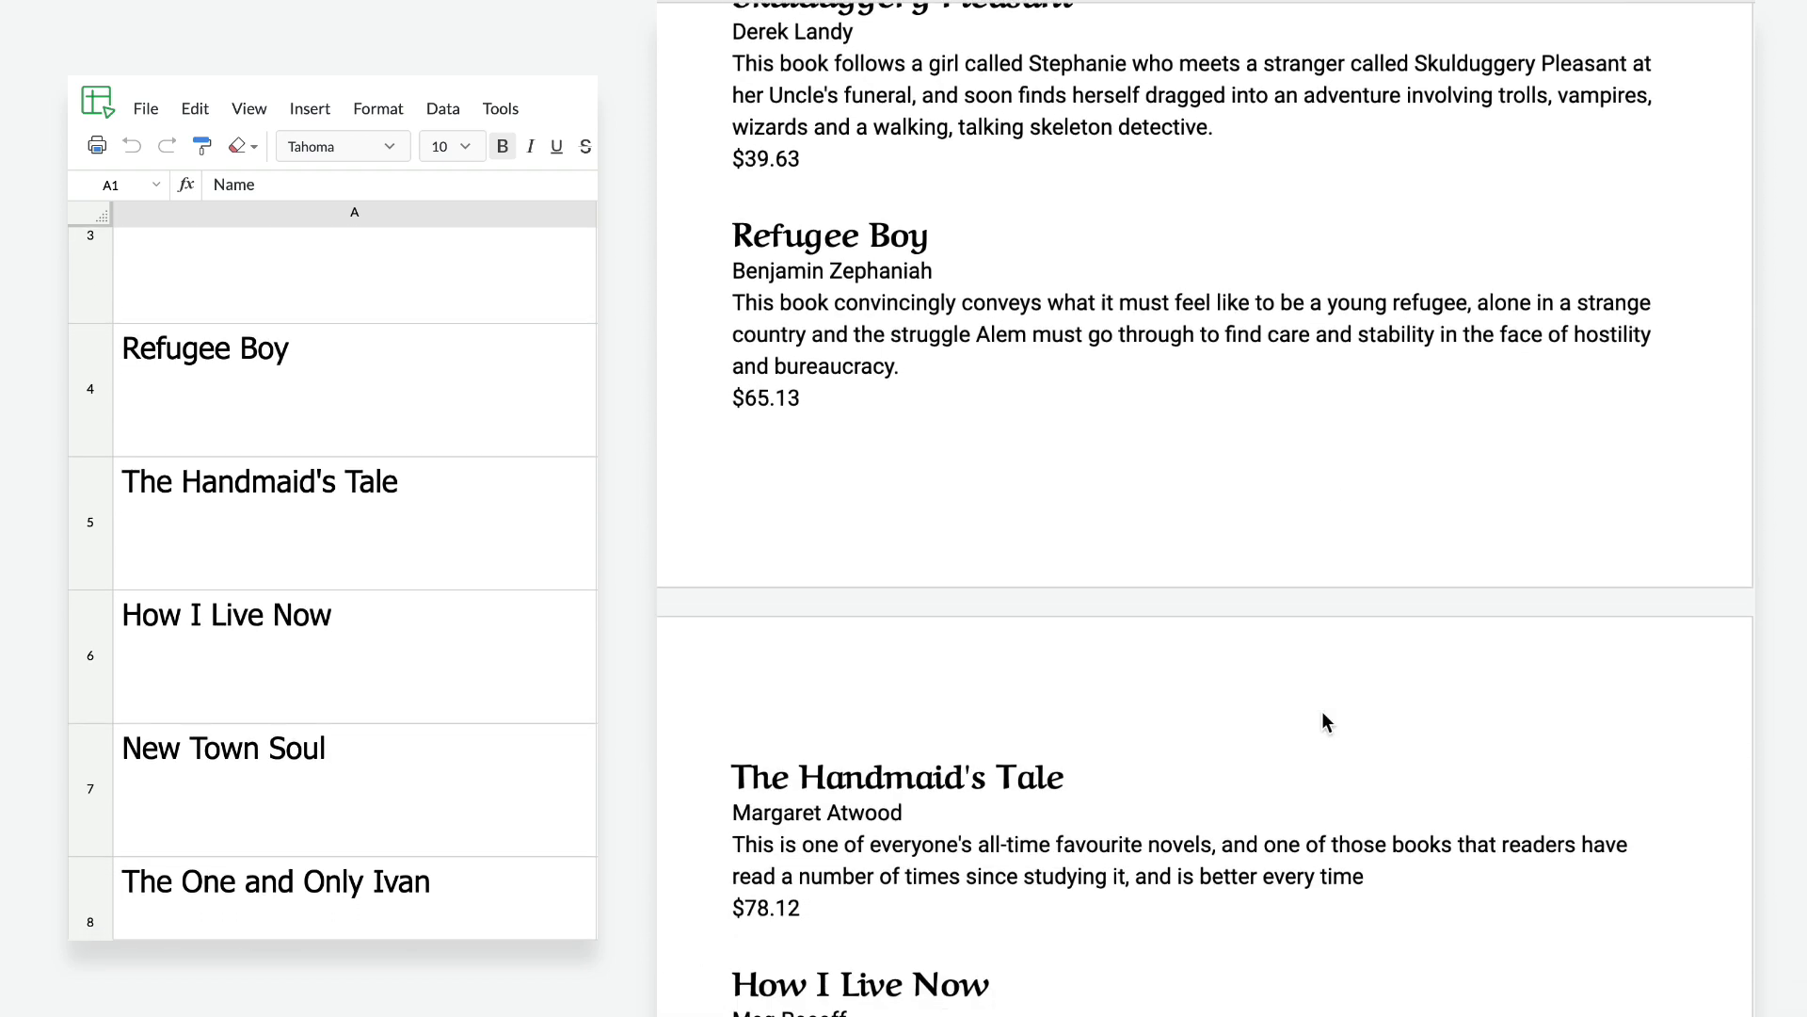
scroll("down", 3)
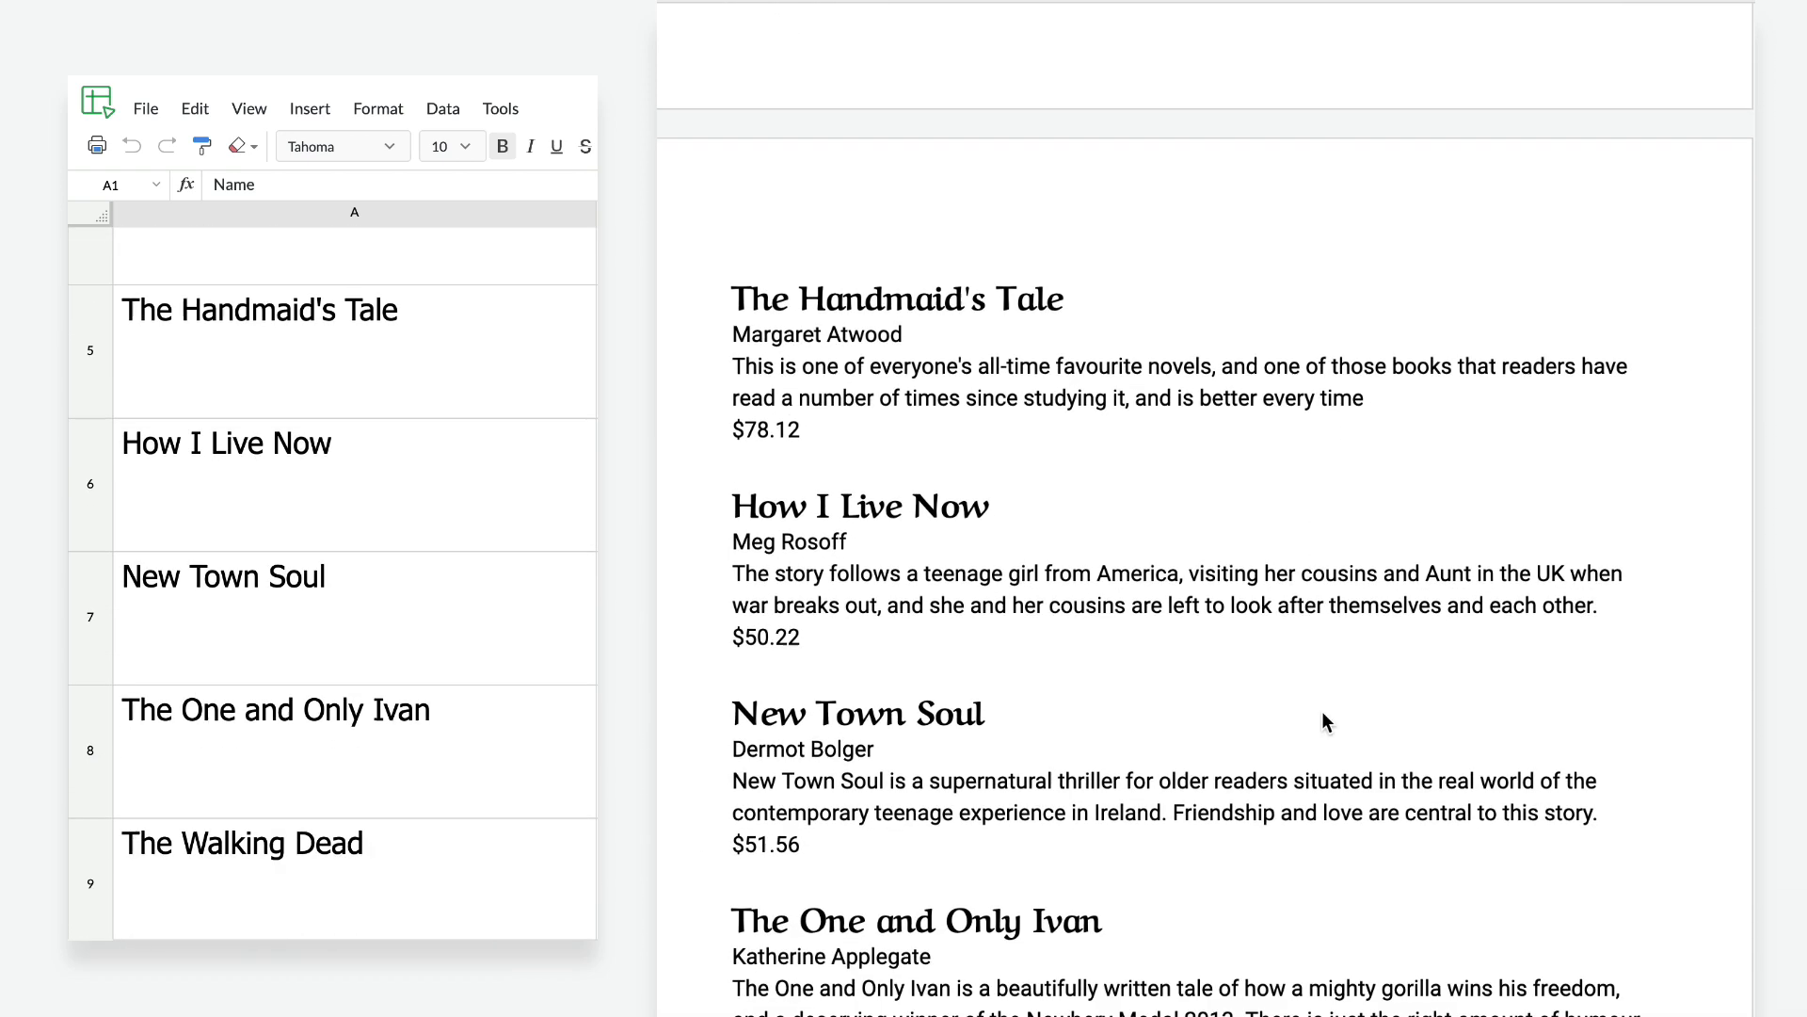
scroll("down", 3)
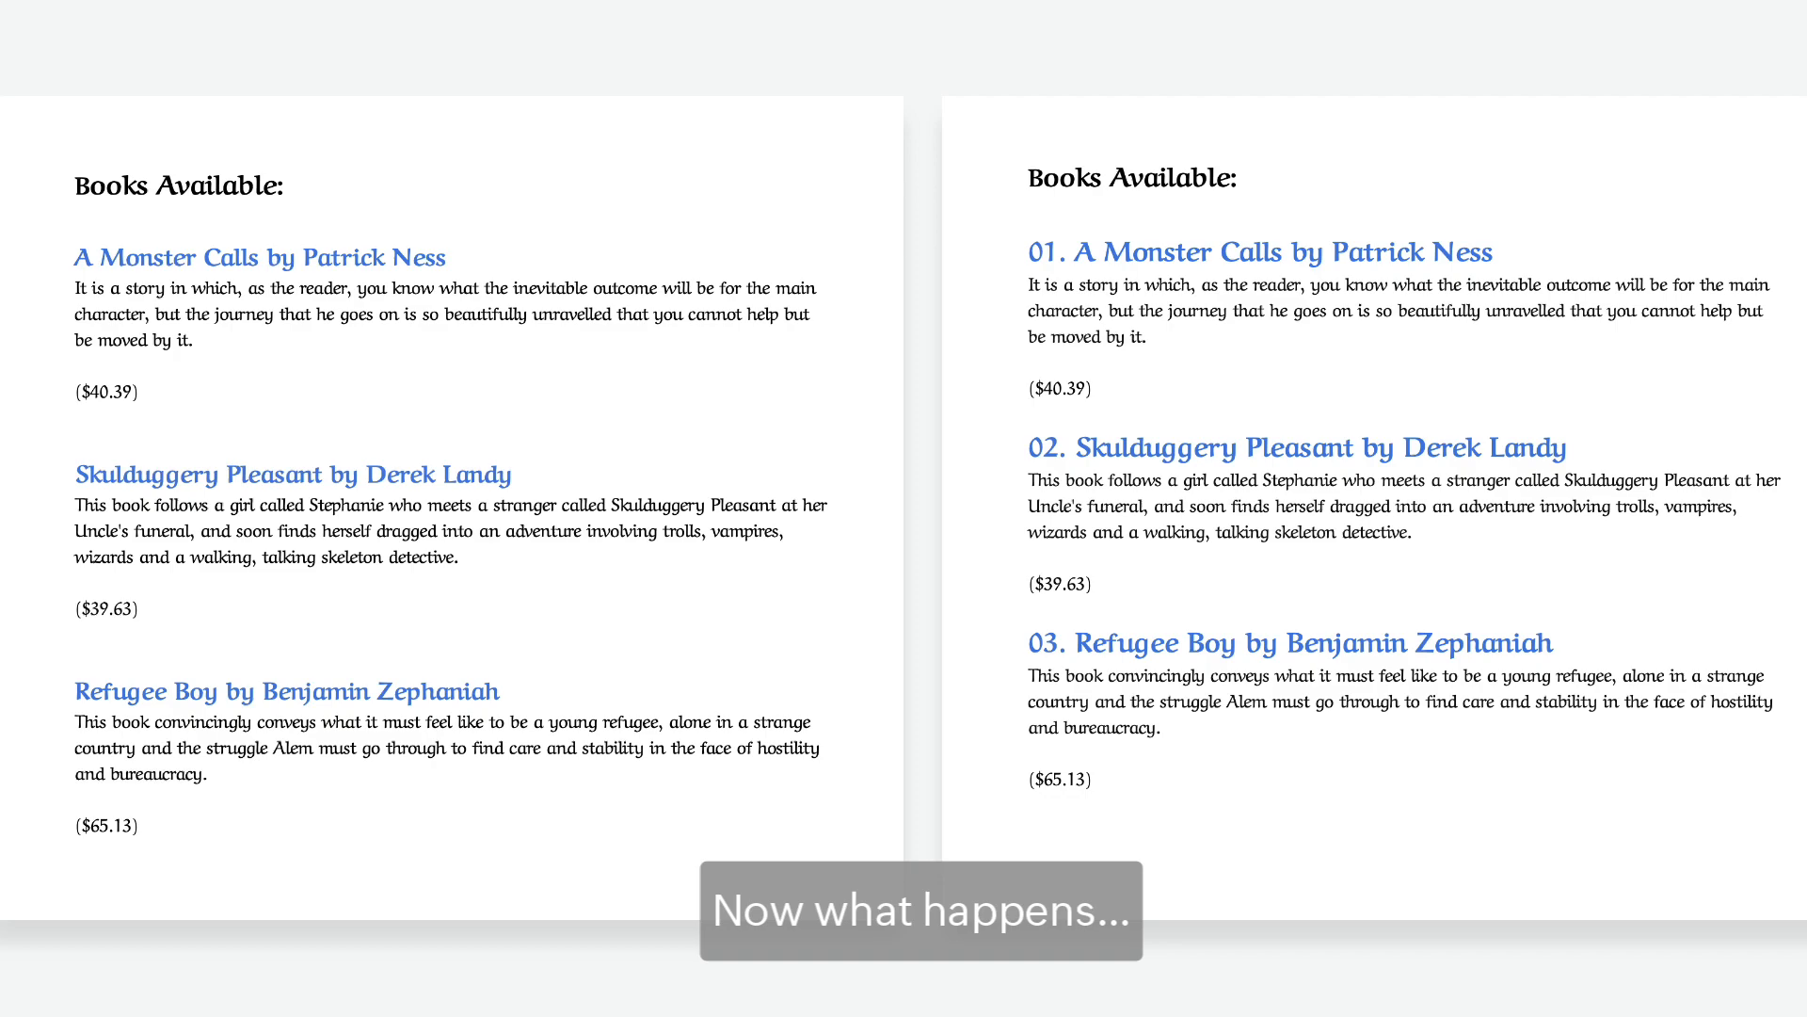
scroll("down", 3)
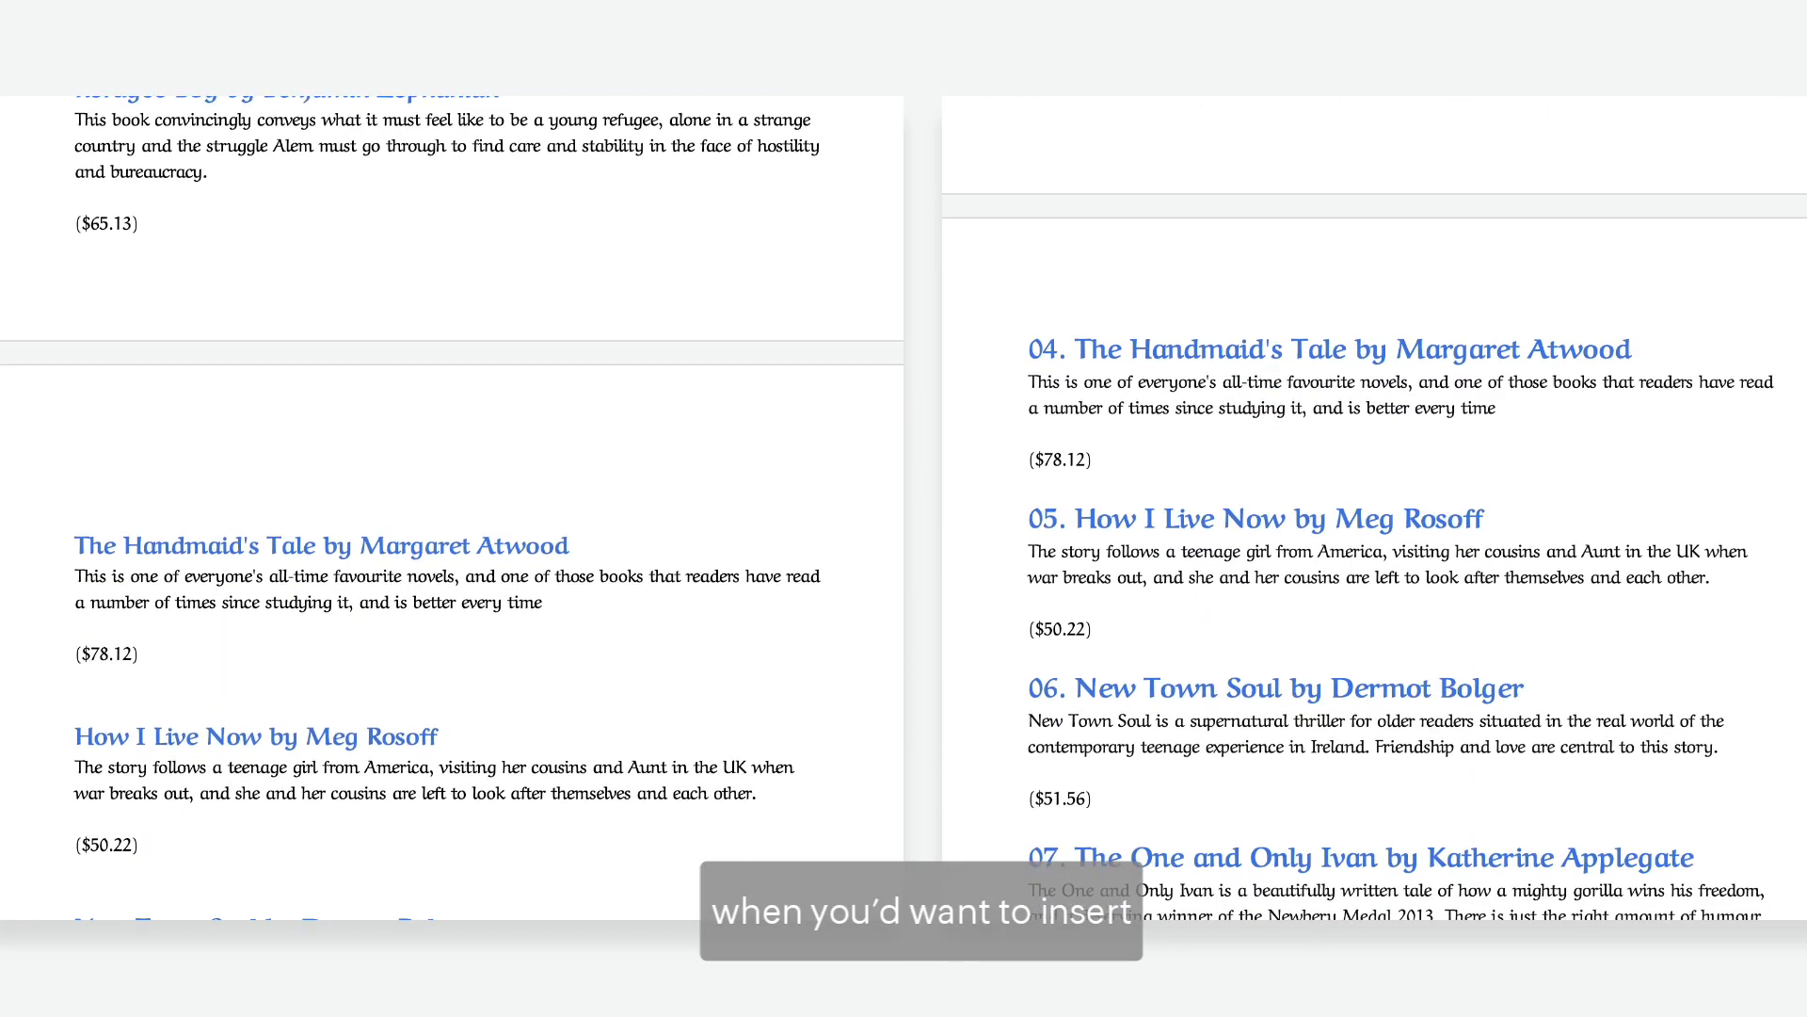
scroll("down", 3)
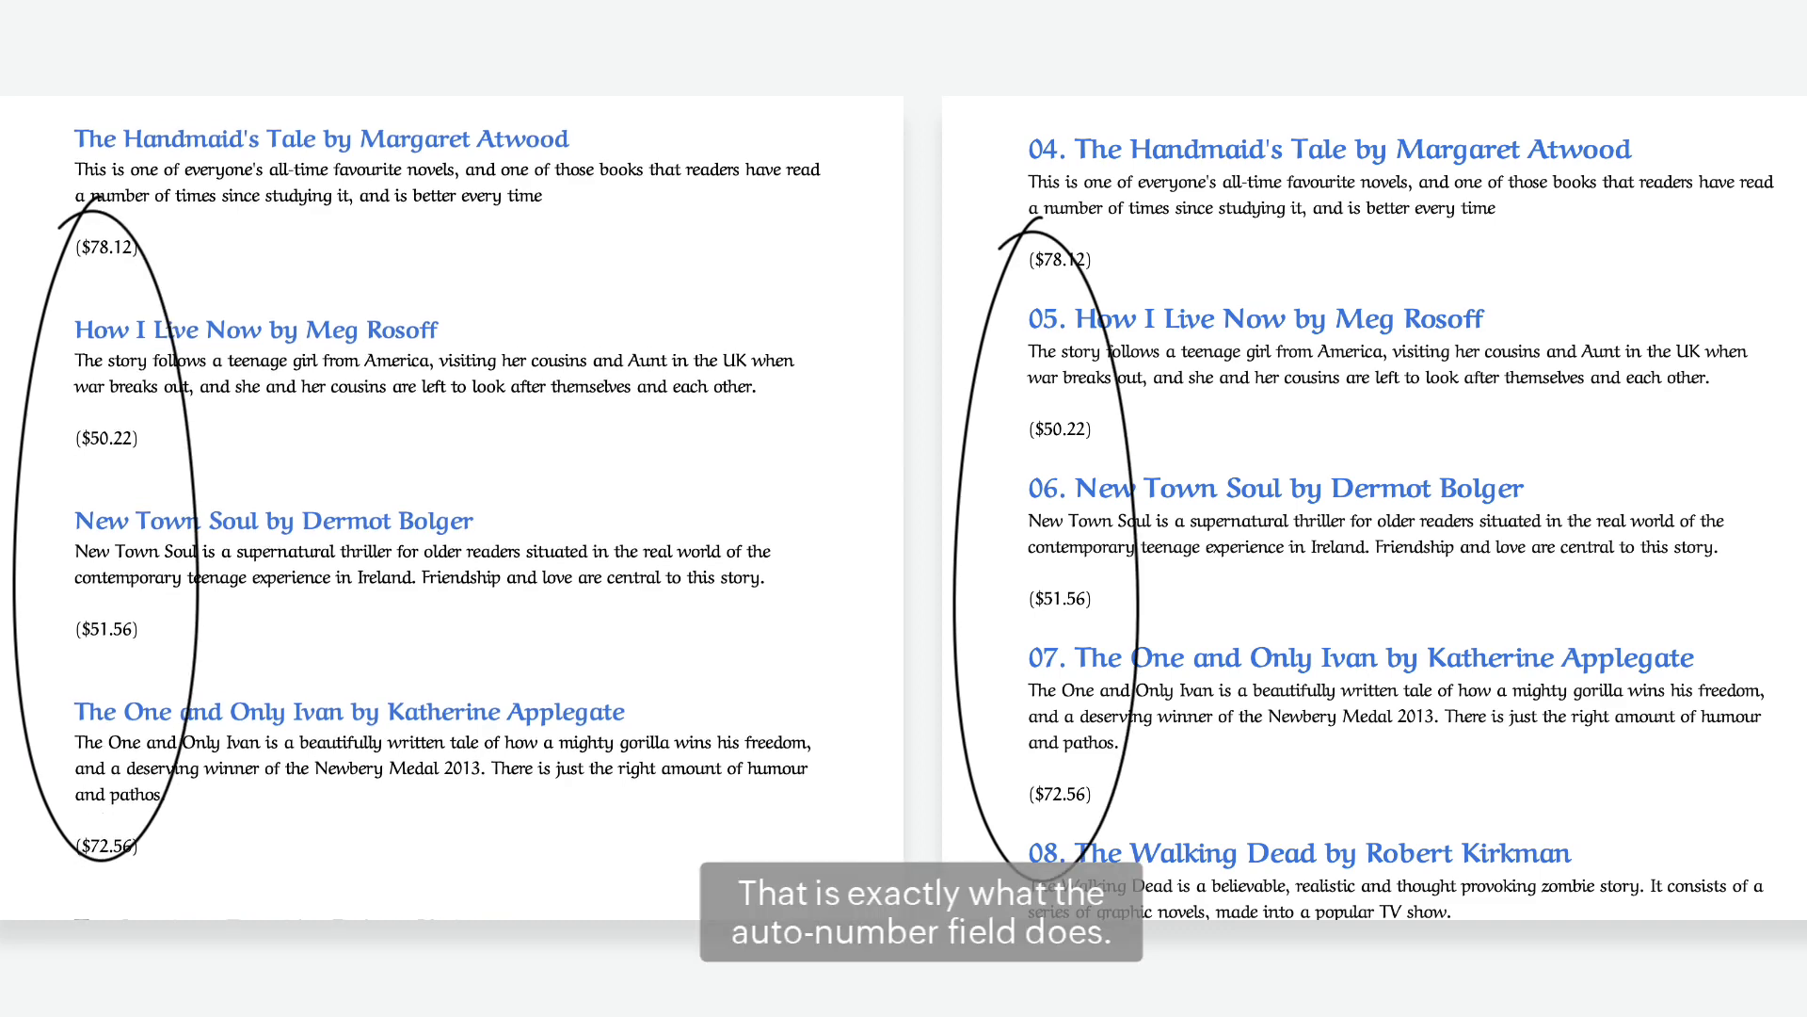
scroll("down", 3)
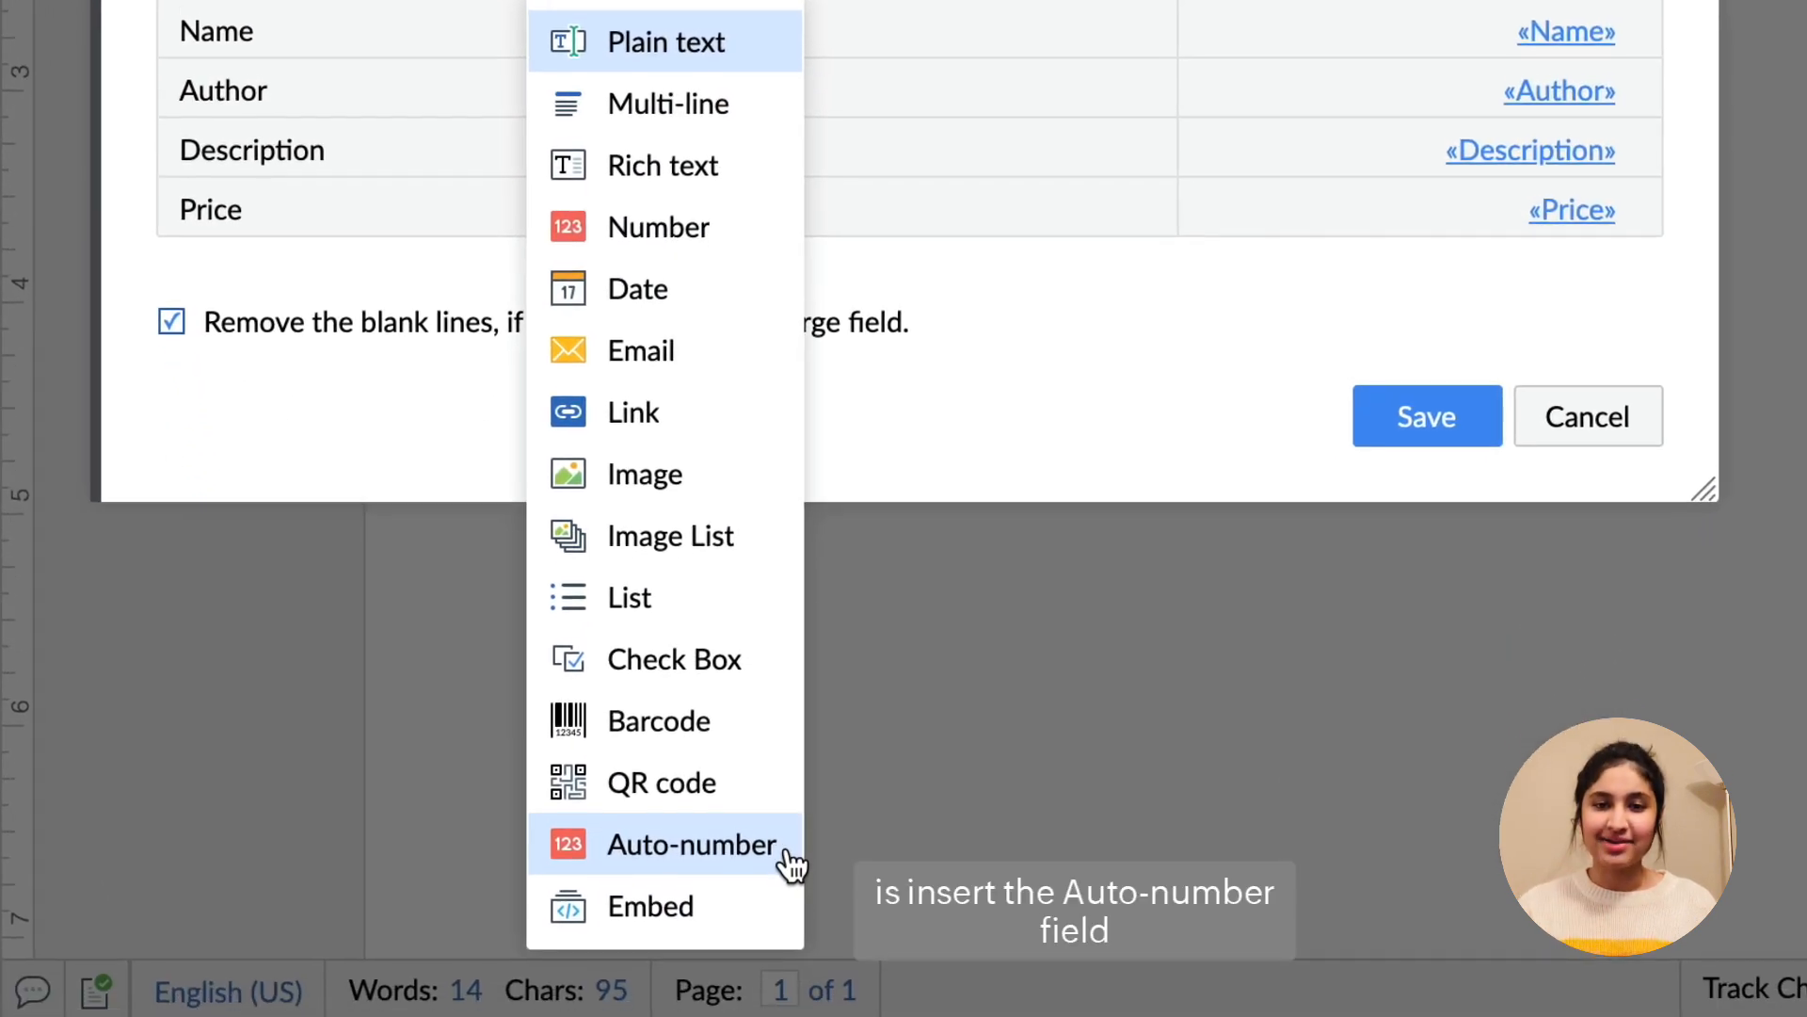
Step: Make the Serial Number field an Auto-number type and save its settings
left_click(692, 844)
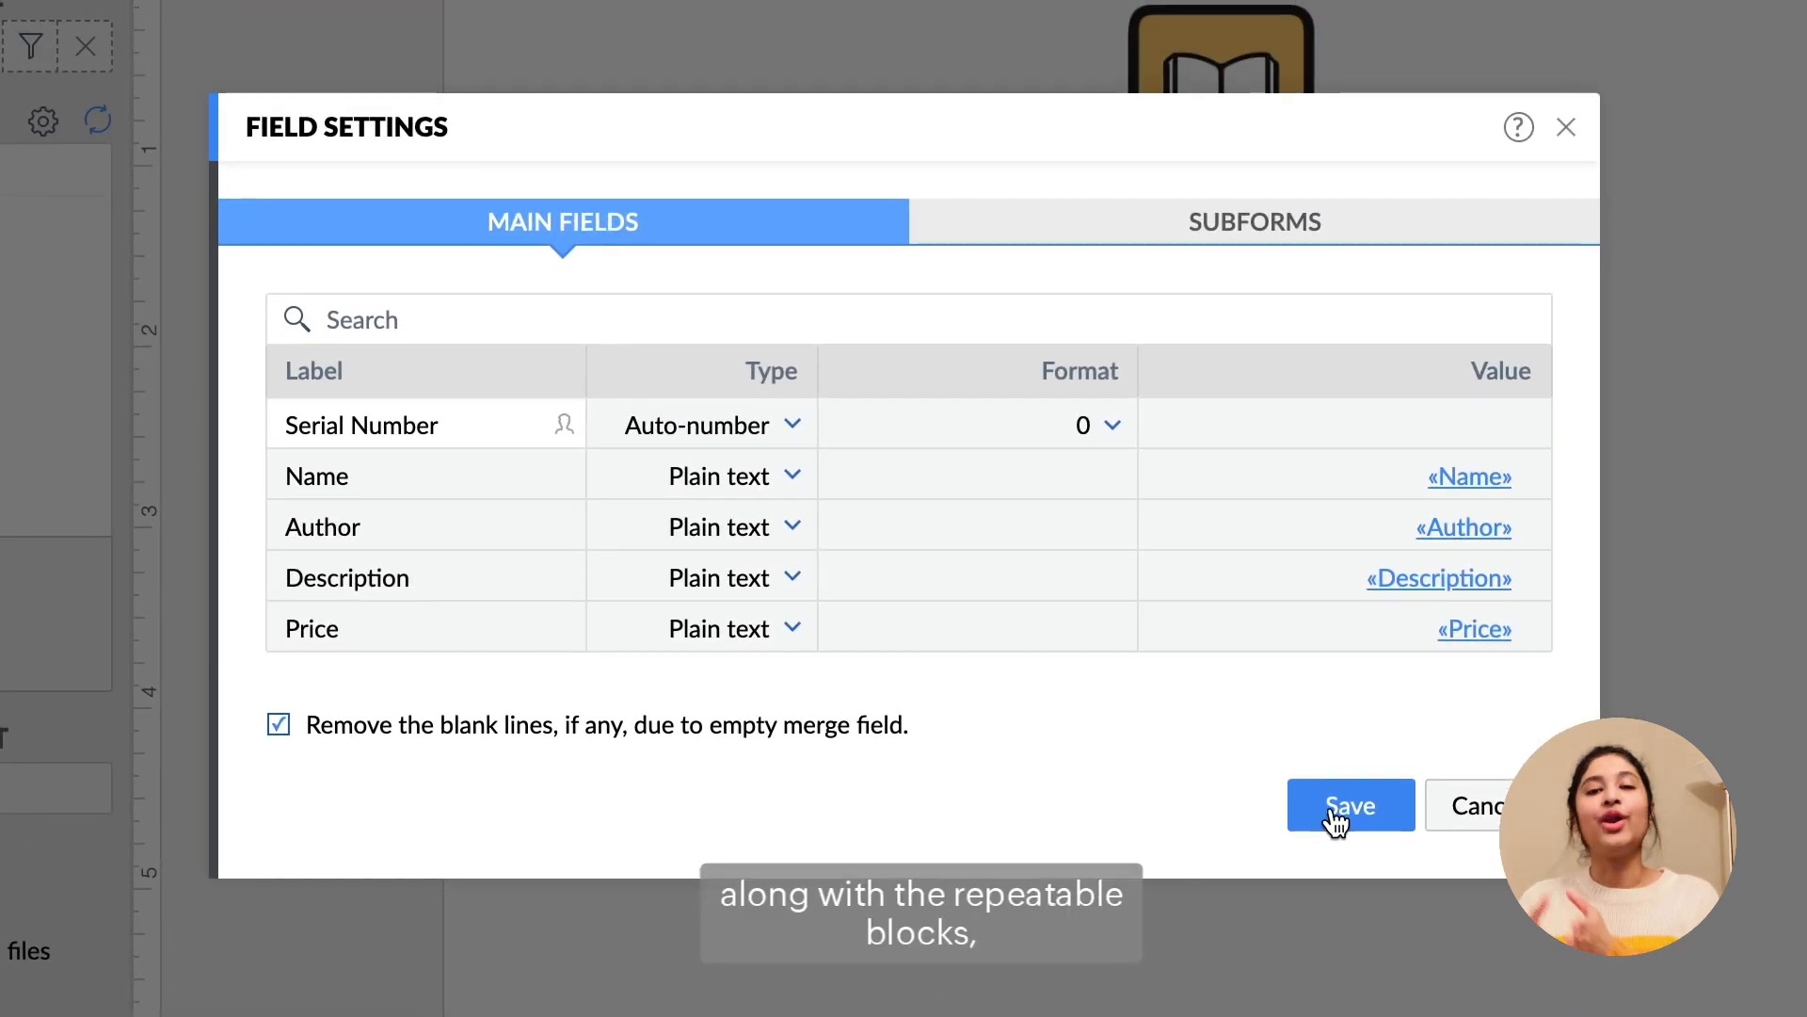
left_click(1350, 805)
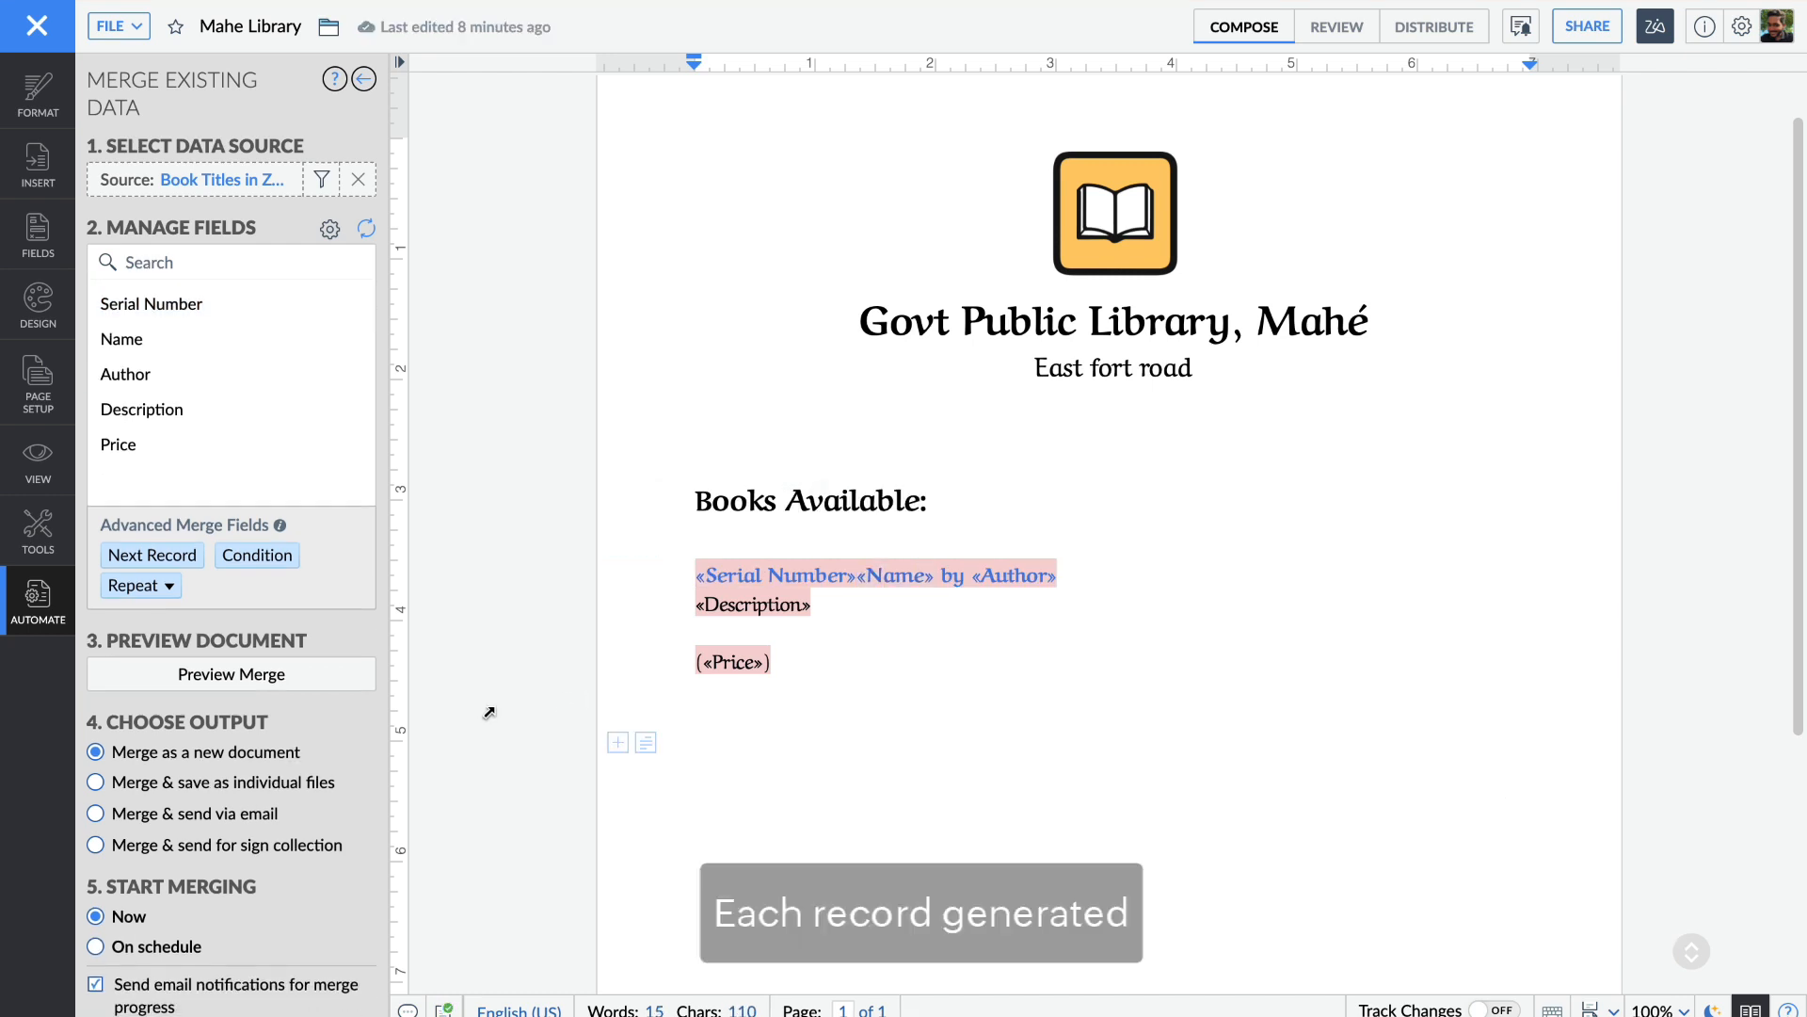
Step: Preview the merge and scroll through the books numbered 01, 02, 03
left_click(229, 674)
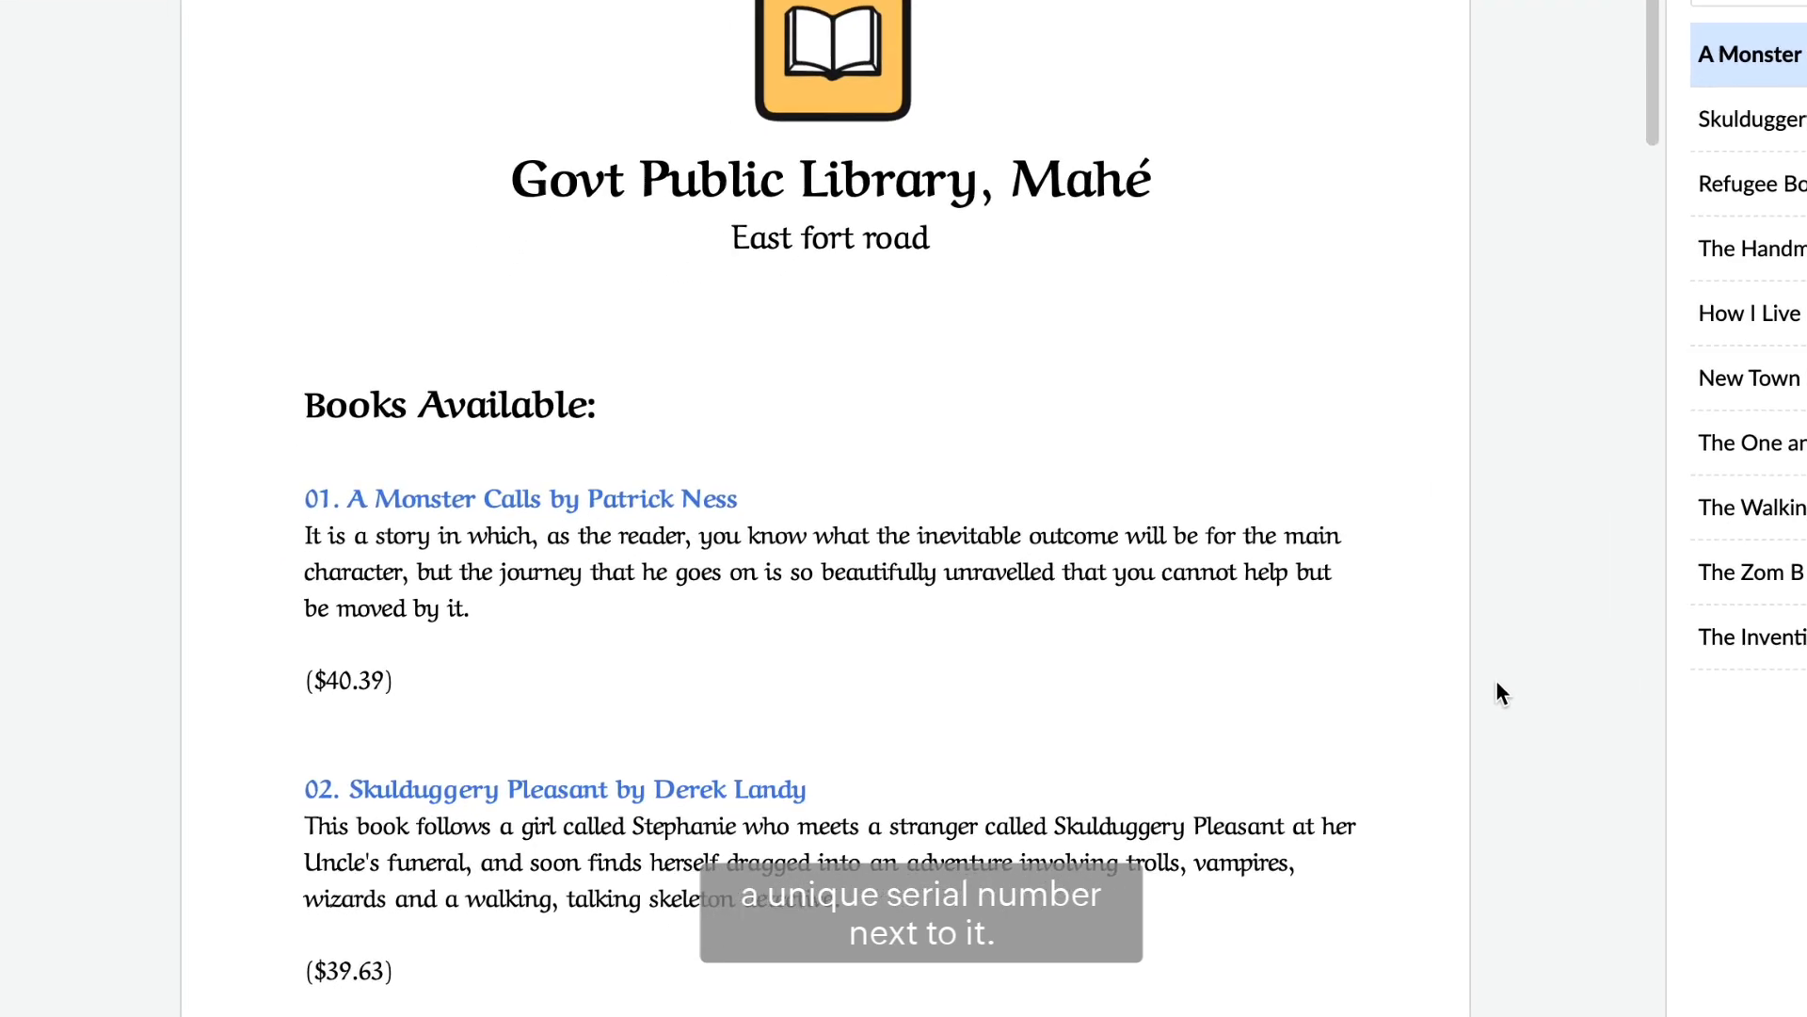
scroll("down", 3)
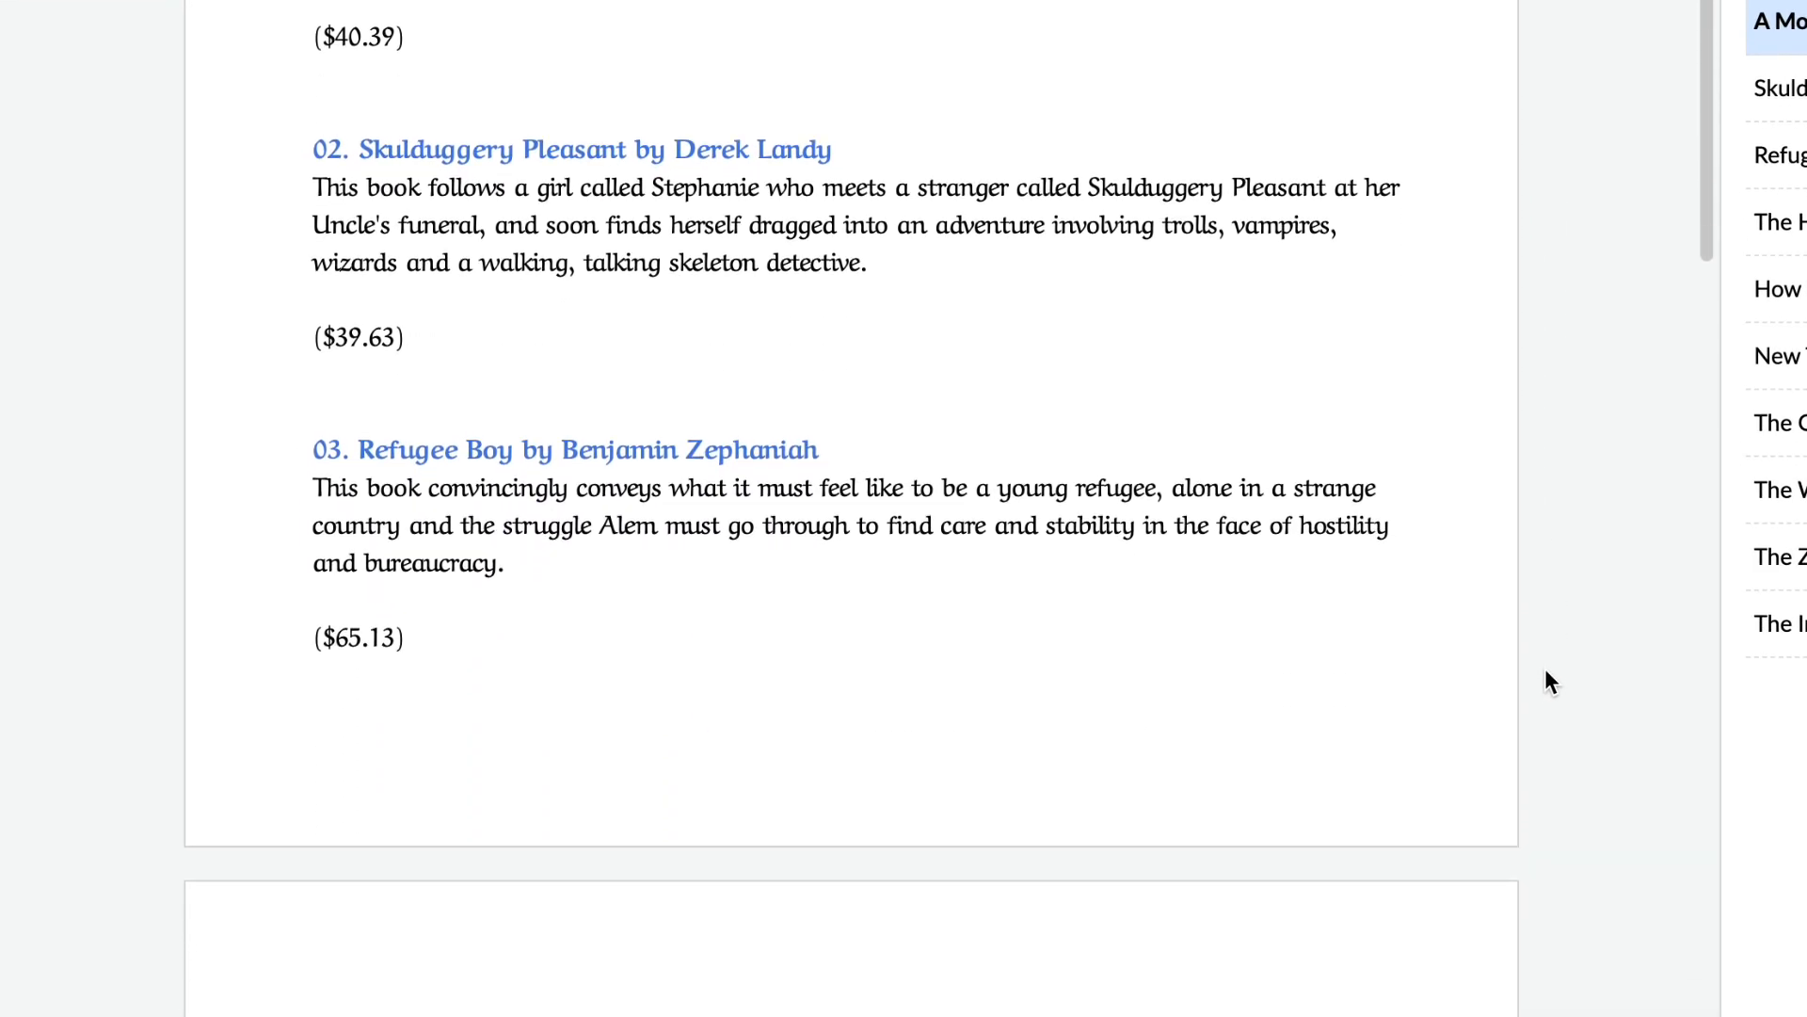
scroll("down", 3)
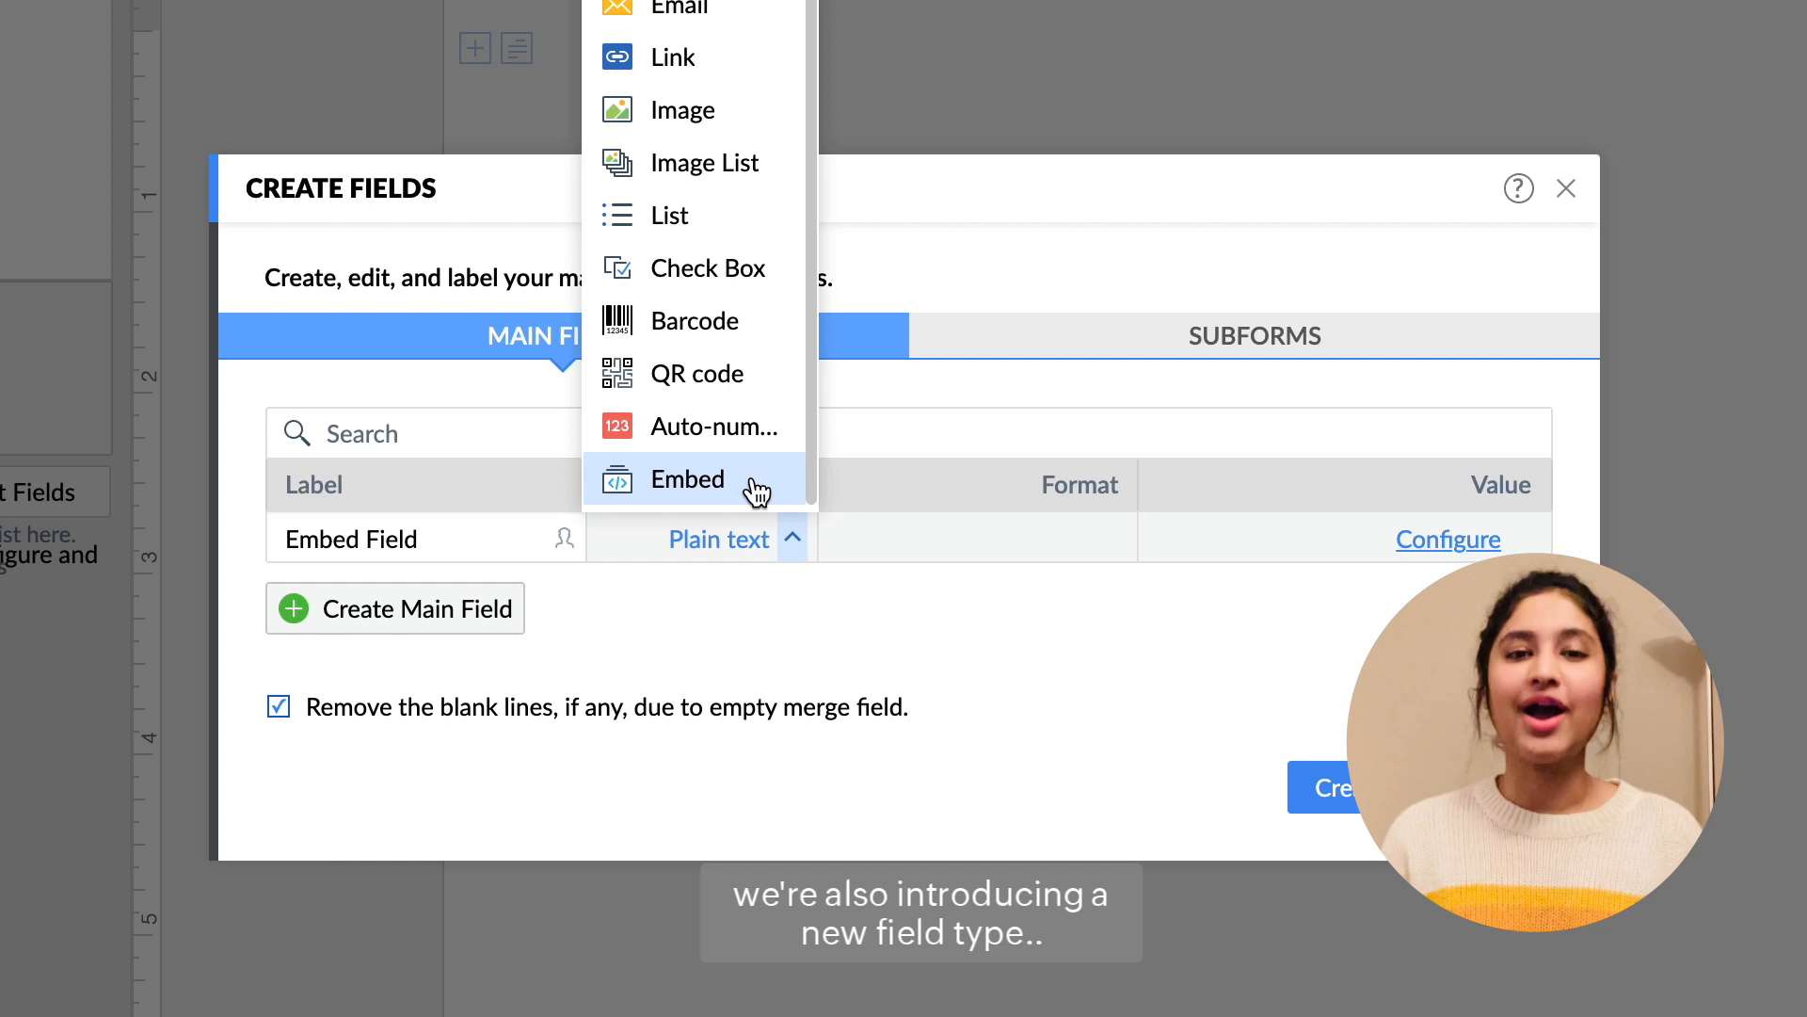
Step: Set the Embed Field's type to Embed
left_click(688, 480)
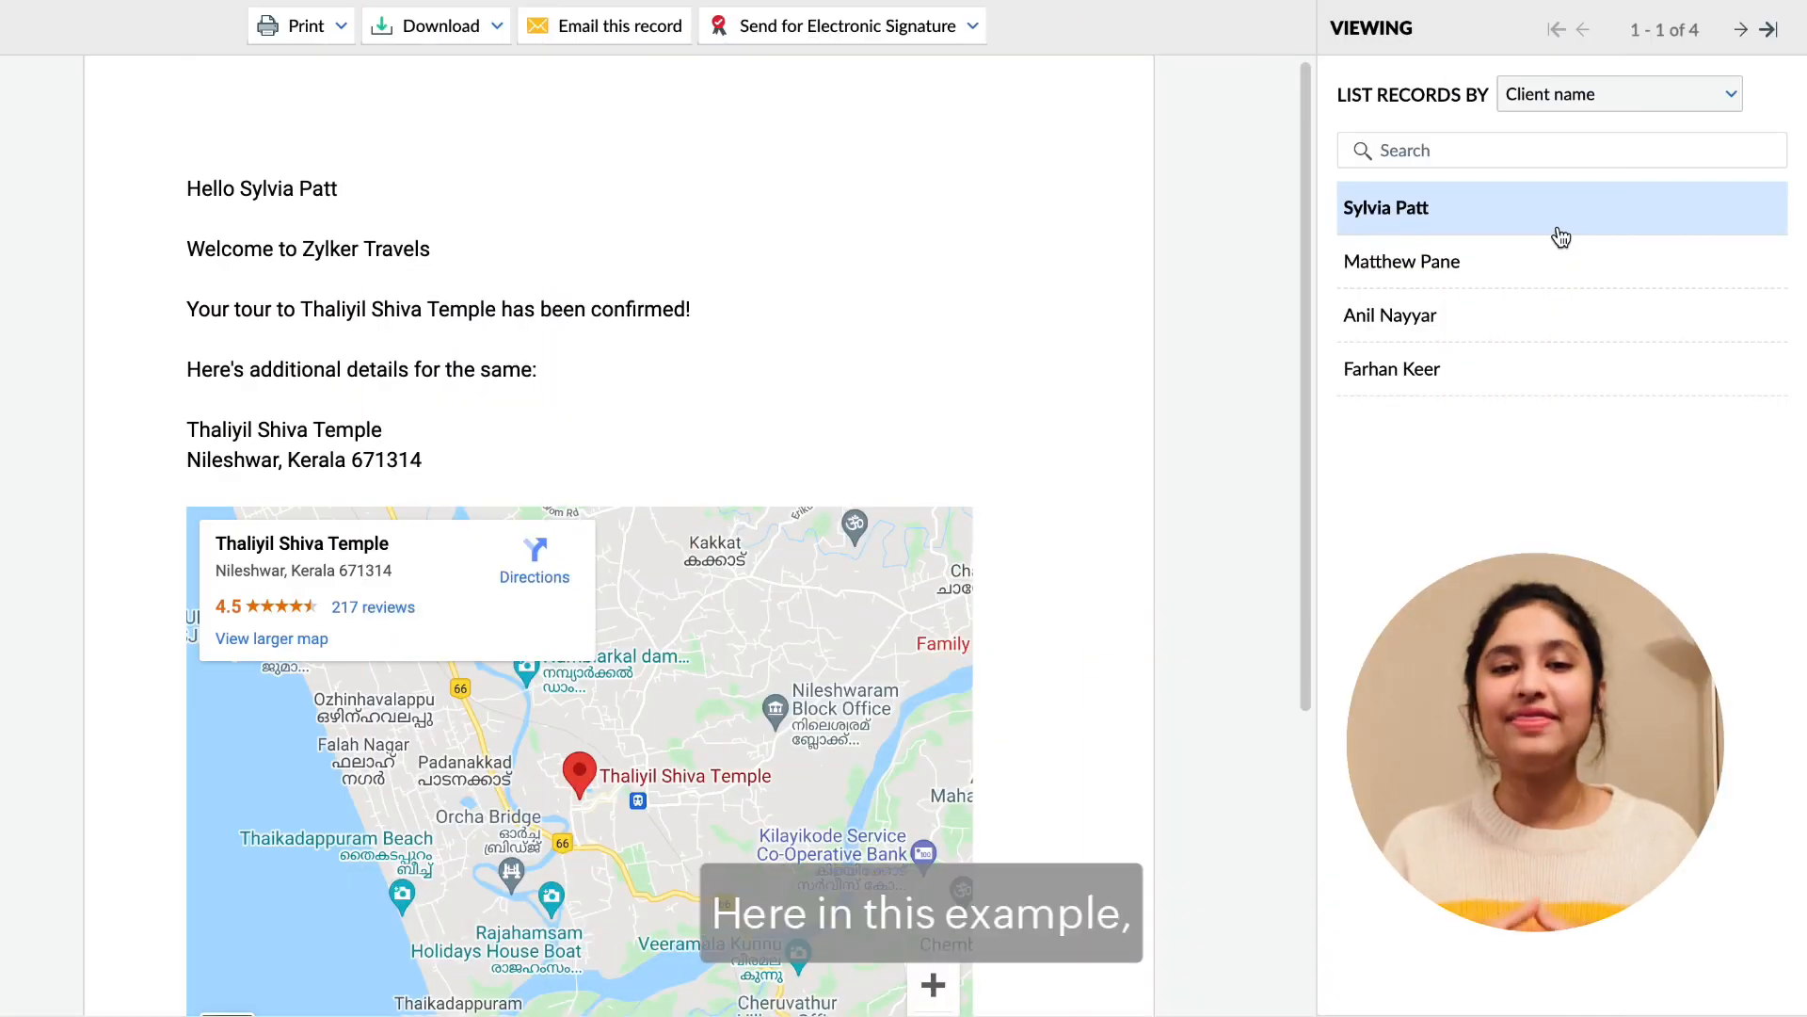
Step: Step through each client's merged confirmation to view their temple map pin
left_click(1401, 261)
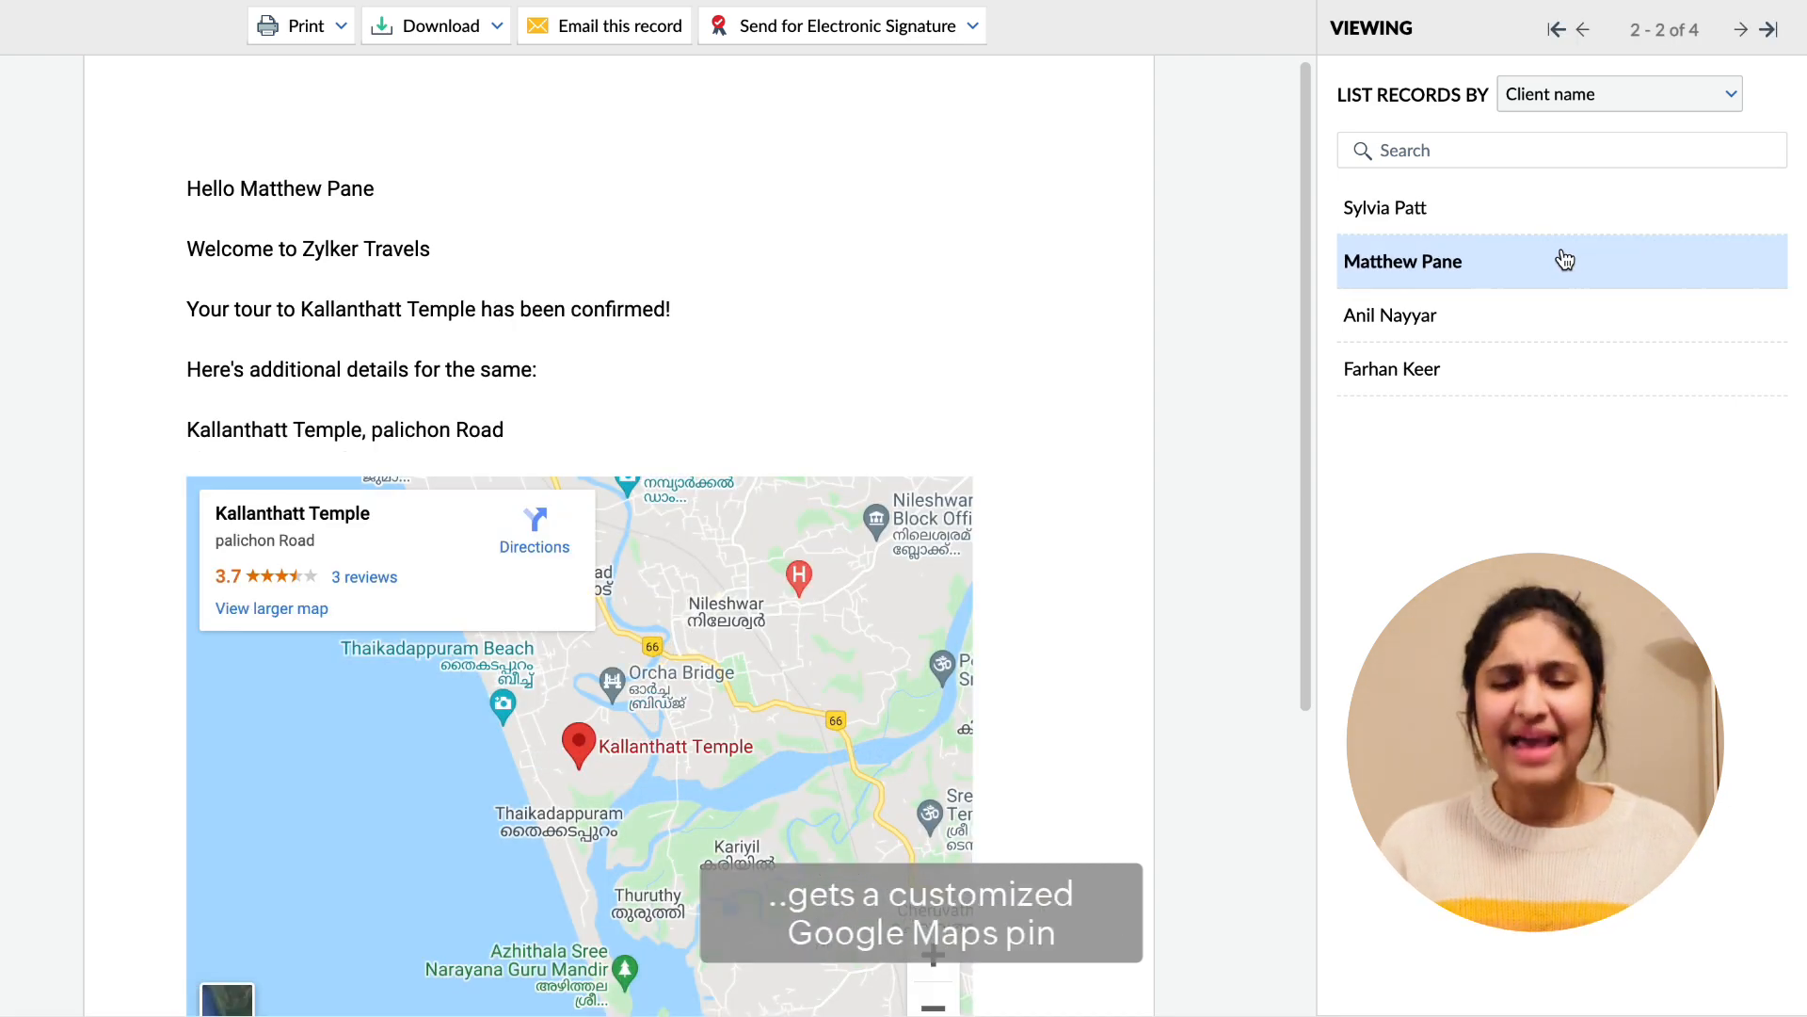
left_click(1391, 315)
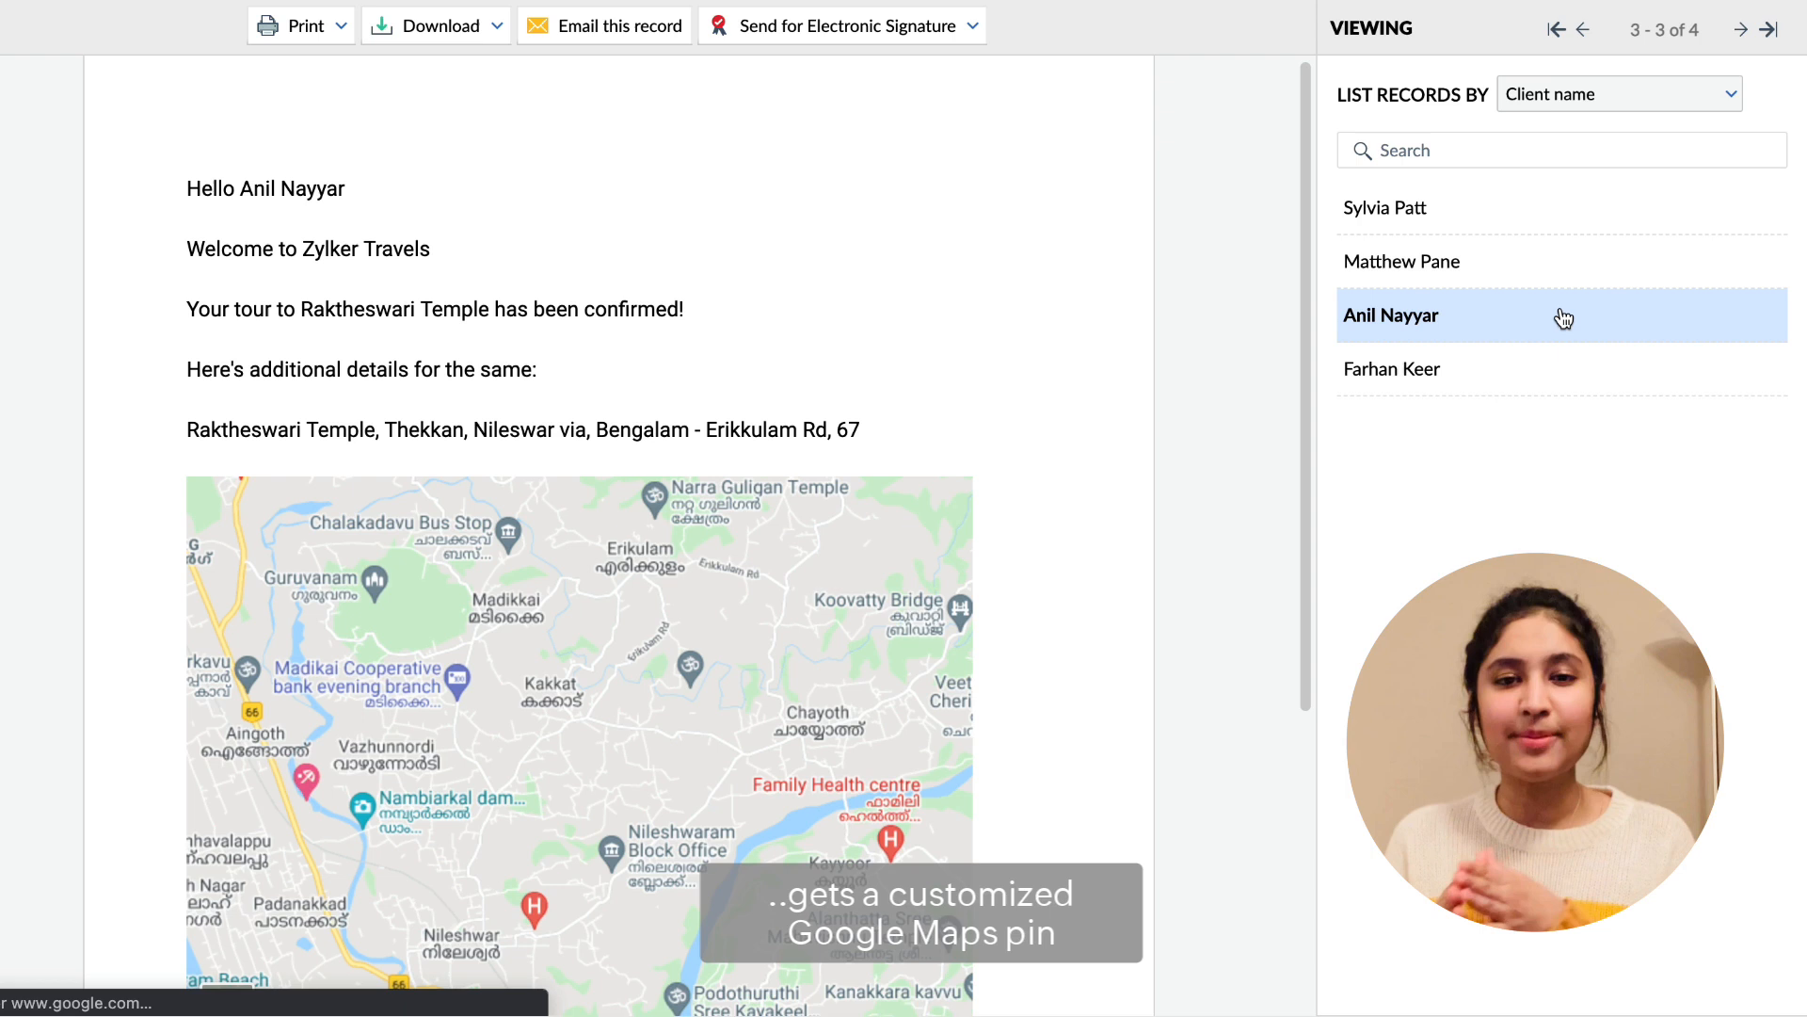
left_click(575, 744)
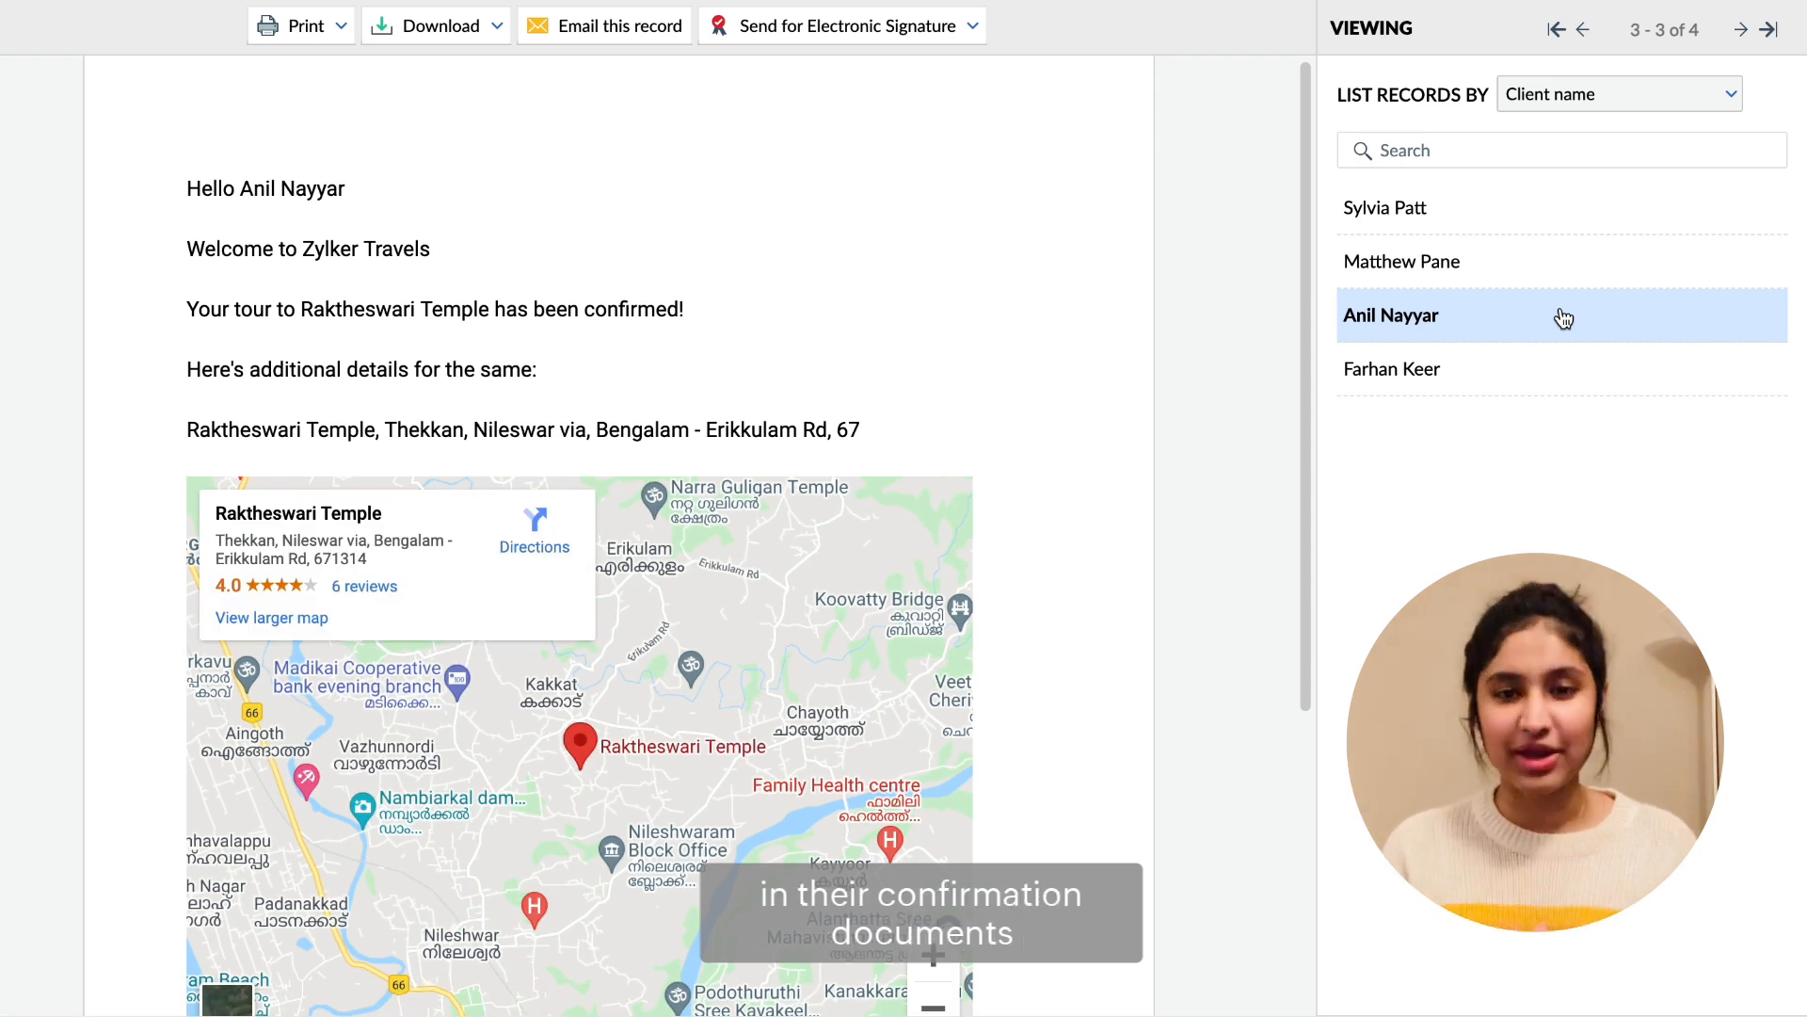